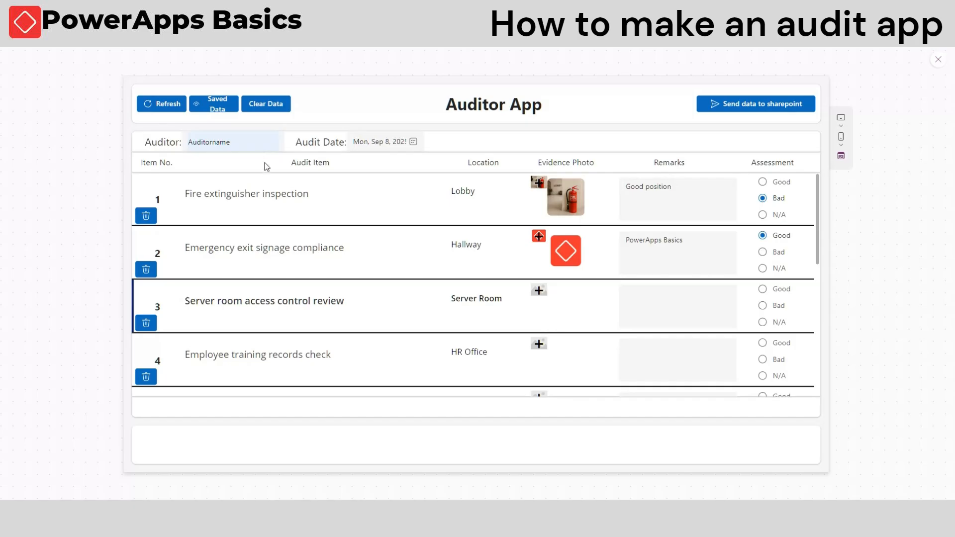
Enter the remark 'How to boost your data' for item 3, rate it Good and close the saved records view
{"action": "left_click", "coordinate": [538, 289]}
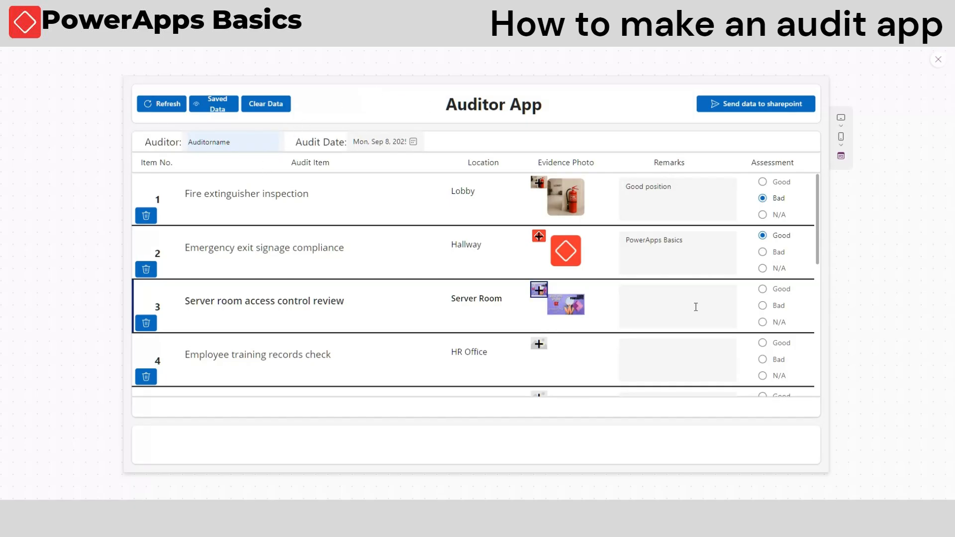
{"action": "type", "text": "How to boost your data upload"}
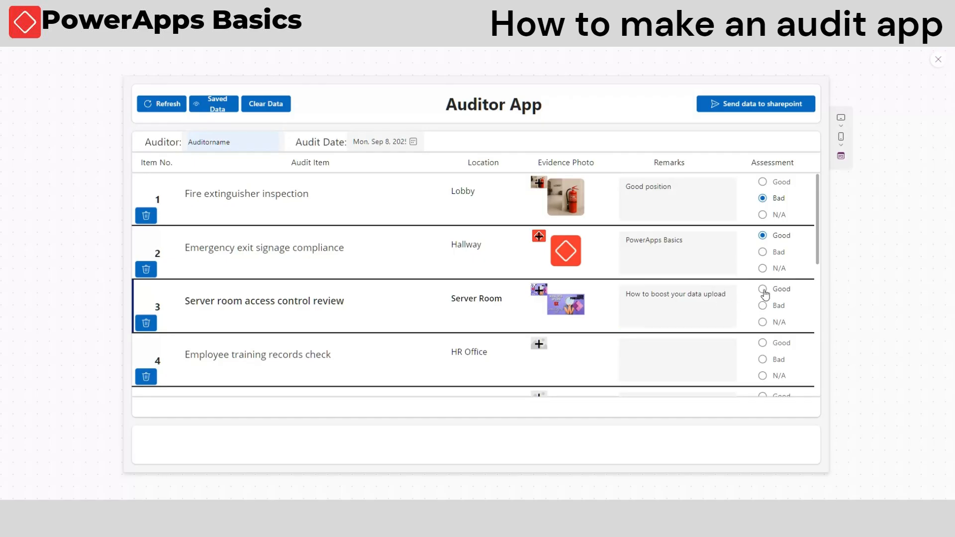
{"action": "left_click", "coordinate": [213, 103]}
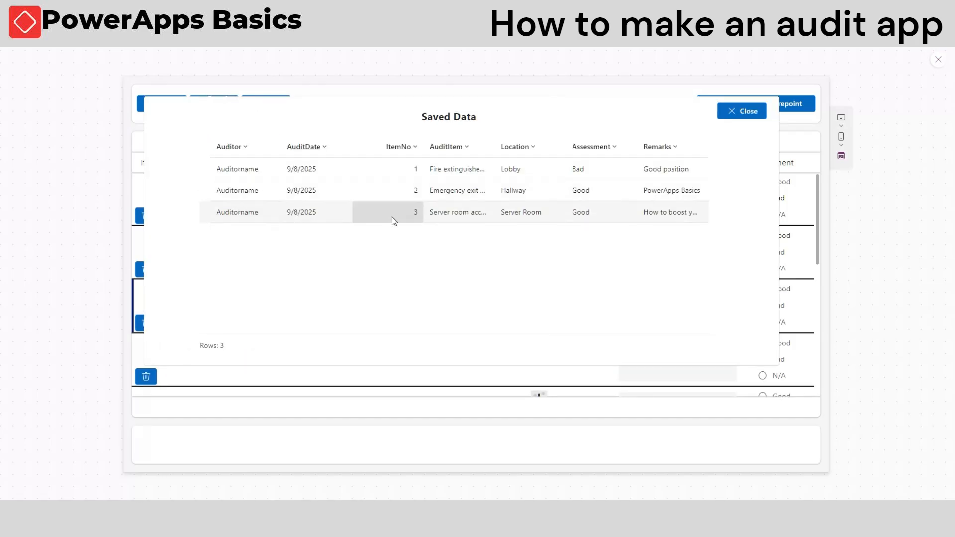
{"action": "left_click", "coordinate": [741, 112]}
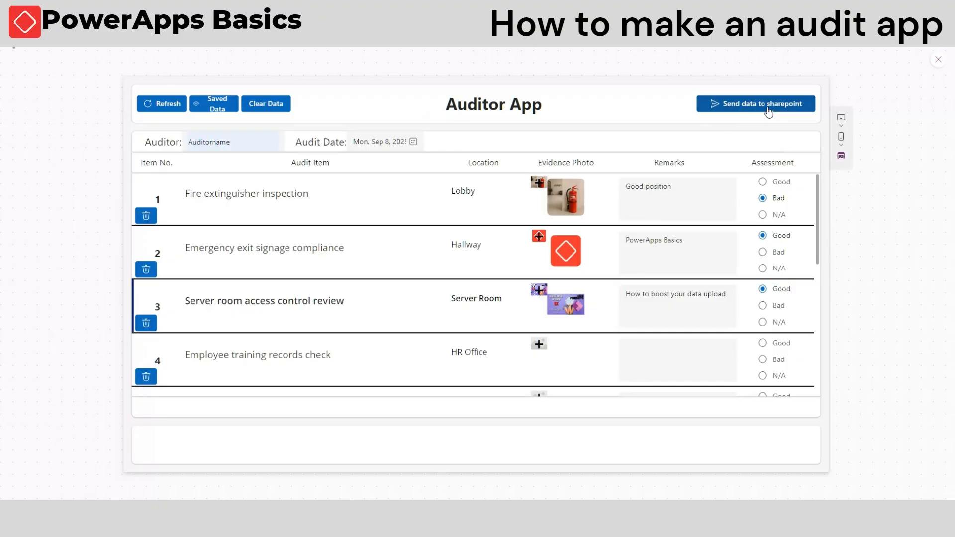
{"action": "mouse_move", "coordinate": [800, 156]}
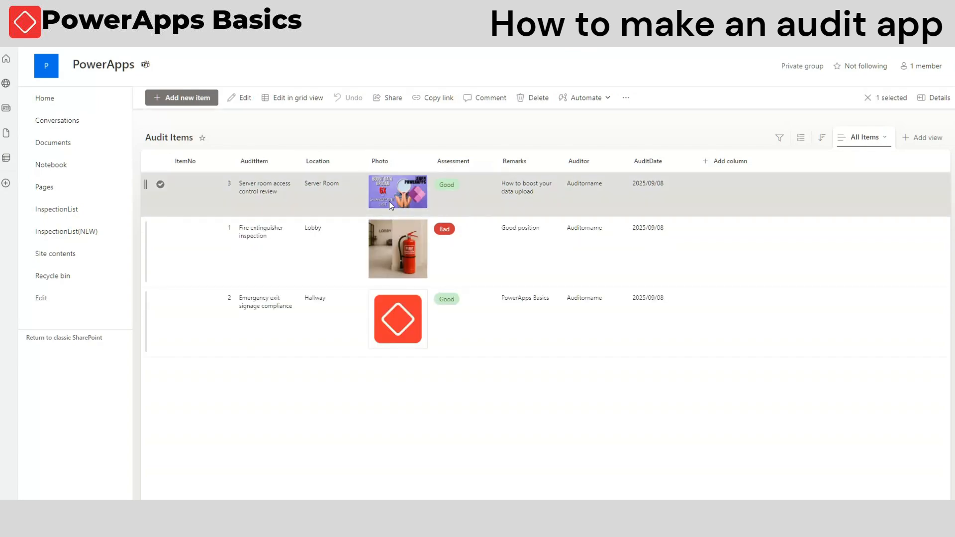
{"action": "left_click", "coordinate": [160, 228]}
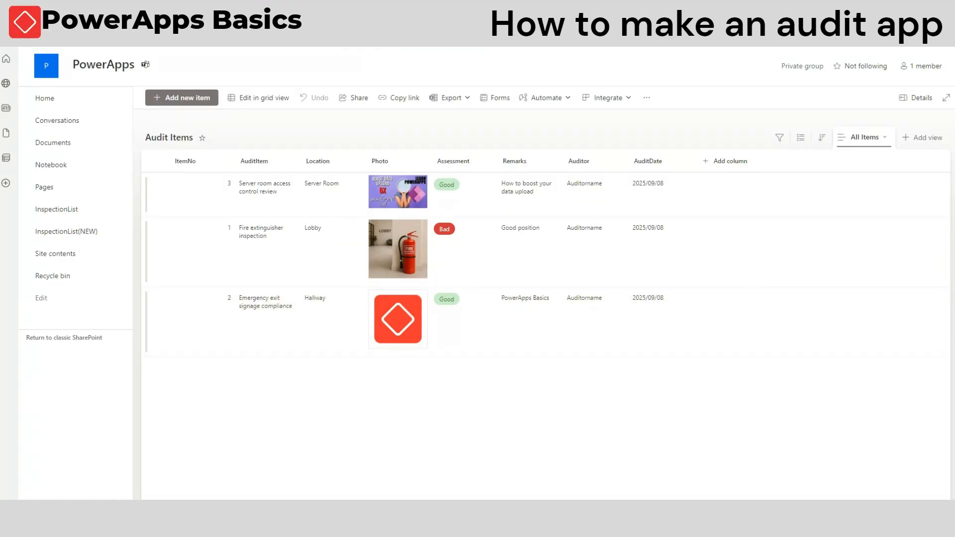
{"action": "left_click", "coordinate": [838, 119]}
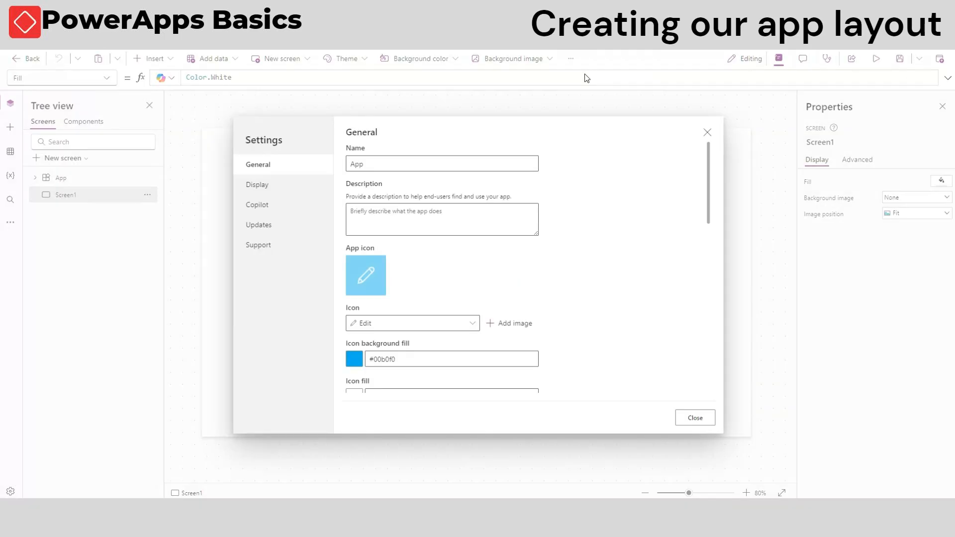
Enable modern controls in Settings > Updates and add a horizontal container inside the main area
{"action": "left_click", "coordinate": [259, 225]}
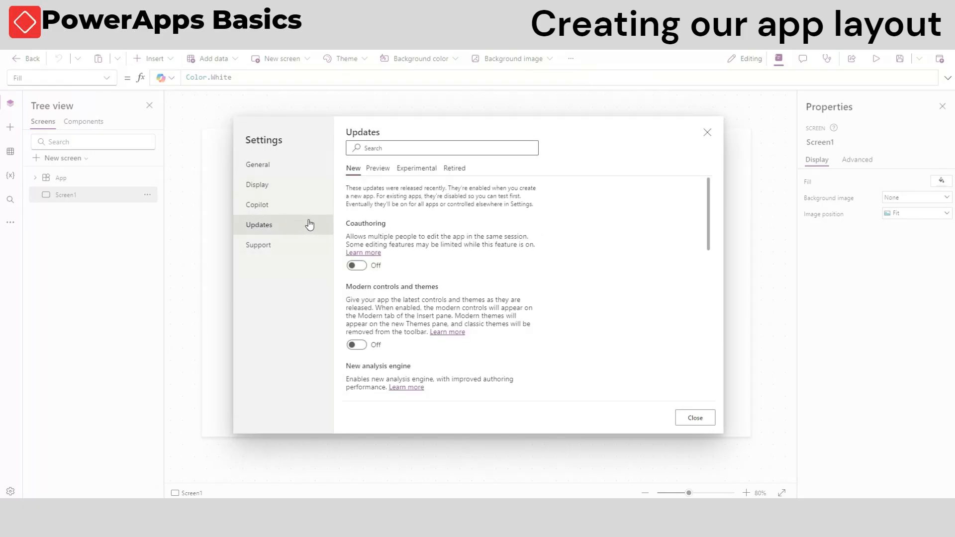
{"action": "left_click", "coordinate": [356, 344]}
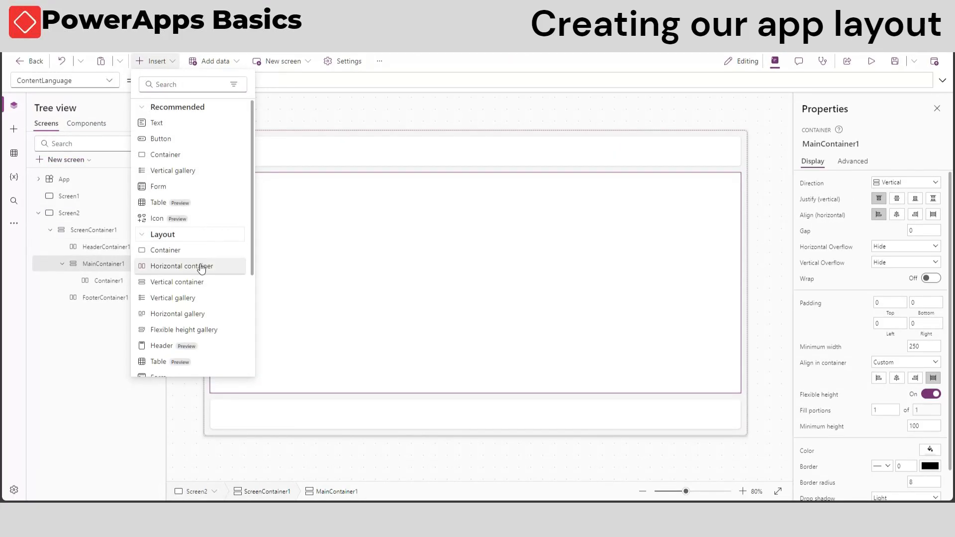
{"action": "left_click", "coordinate": [181, 266]}
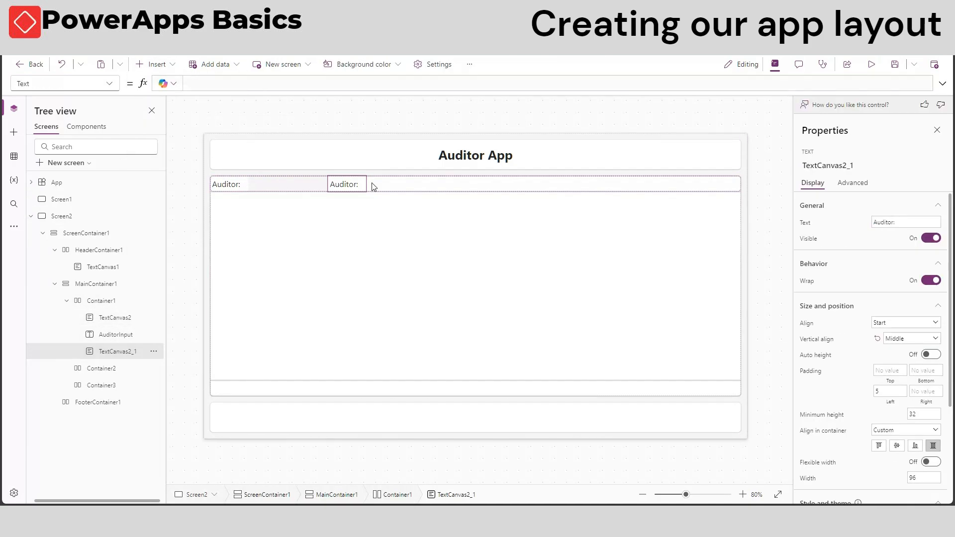
{"action": "left_click", "coordinate": [155, 64]}
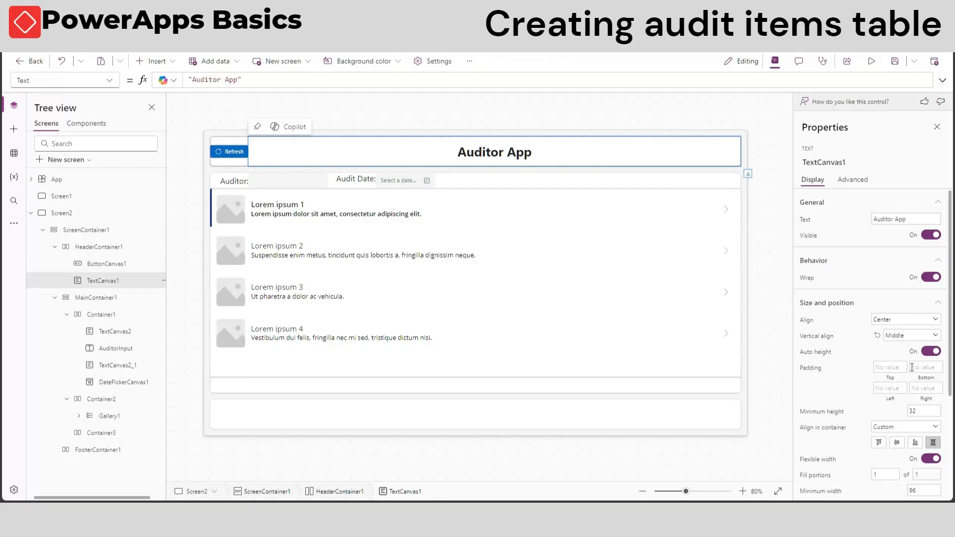
Set the Refresh button's OnSelect to ClearCollect(AuditItems, …) and close the preview
{"action": "left_click", "coordinate": [233, 152]}
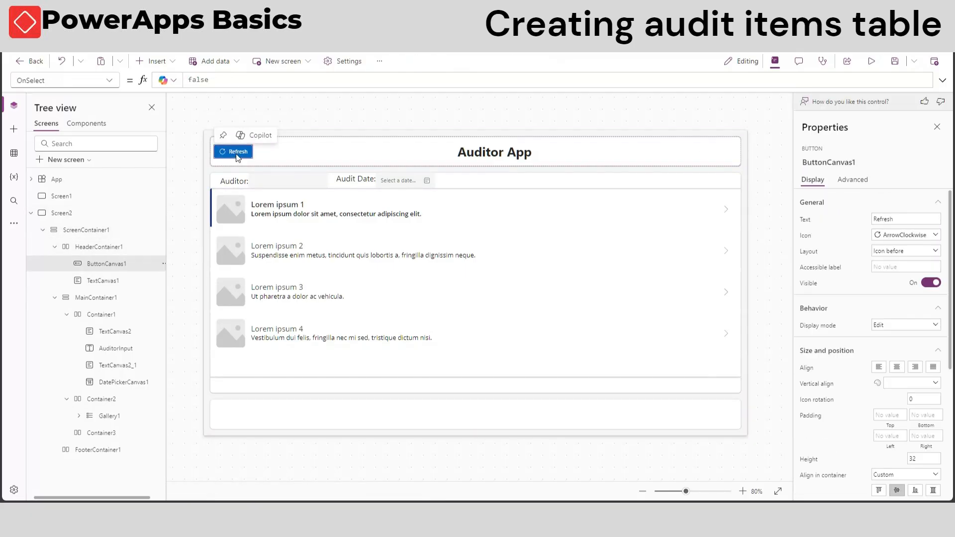
{"action": "type", "text": "ClearCollect(Auditi"}
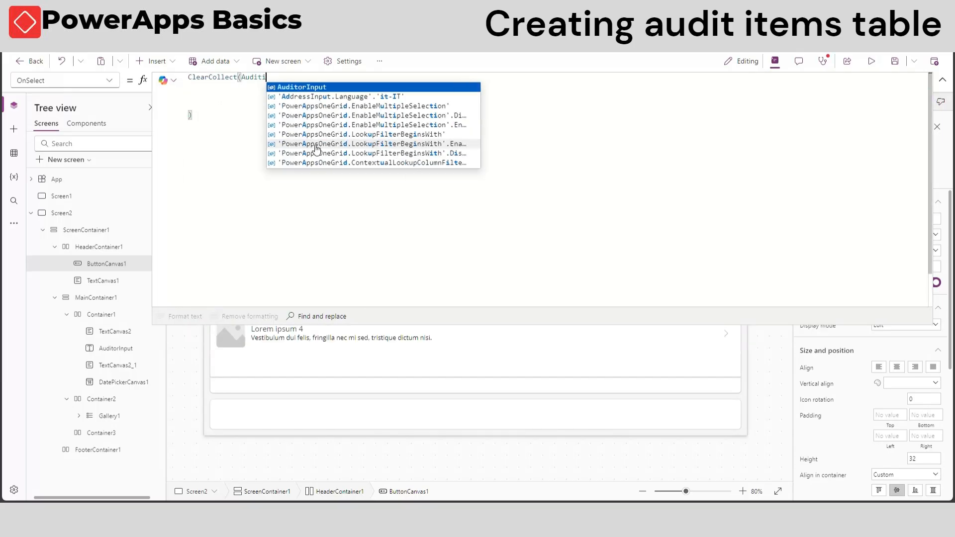
{"action": "type", "text": "tems,"}
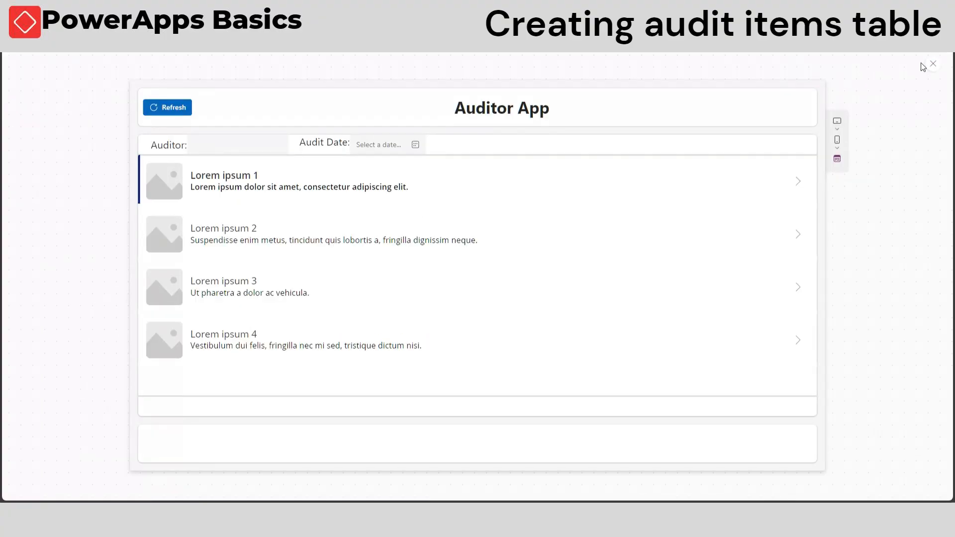
{"action": "left_click", "coordinate": [933, 64]}
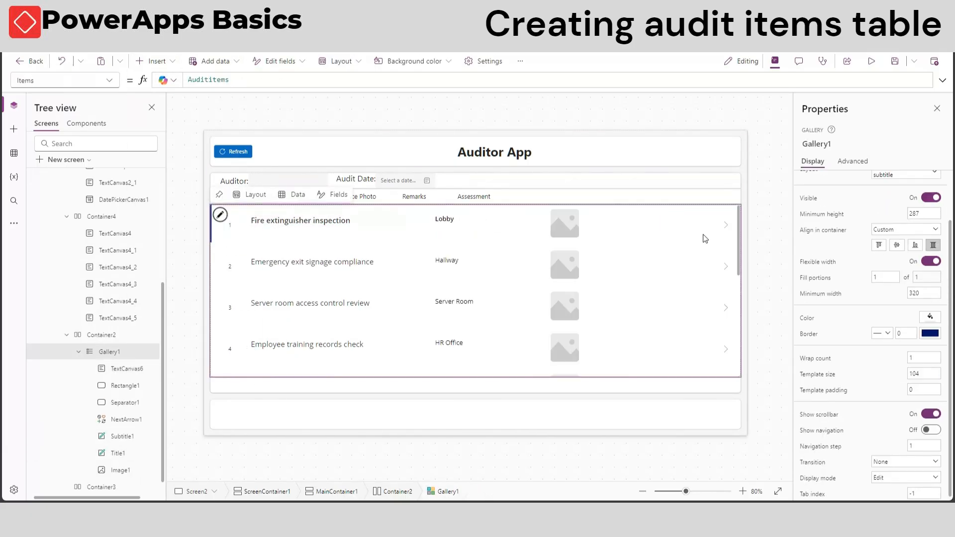
Bind the gallery to AuditItems and place the column heading labels above it
{"action": "left_click", "coordinate": [446, 219]}
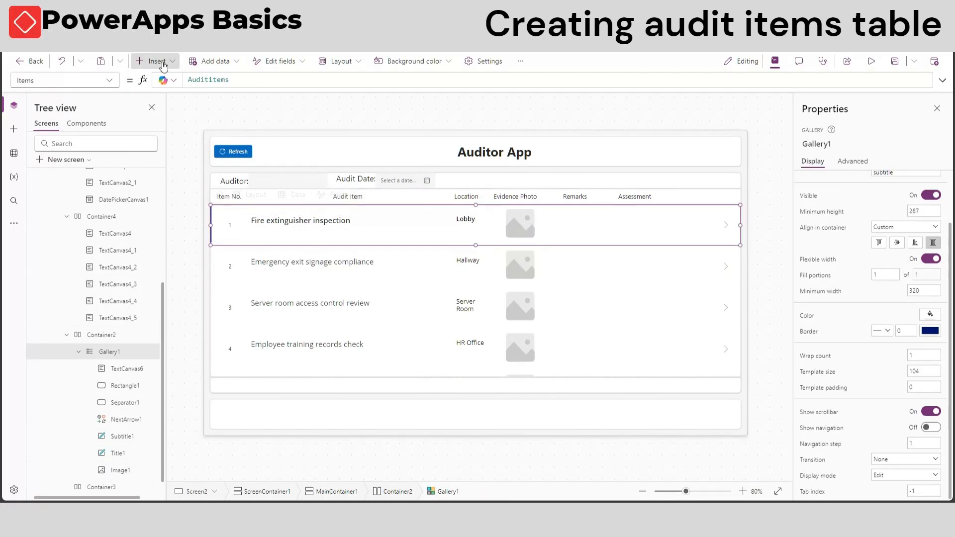
Add a widened remarks text input and further controls to each gallery row
{"action": "left_click", "coordinate": [154, 61]}
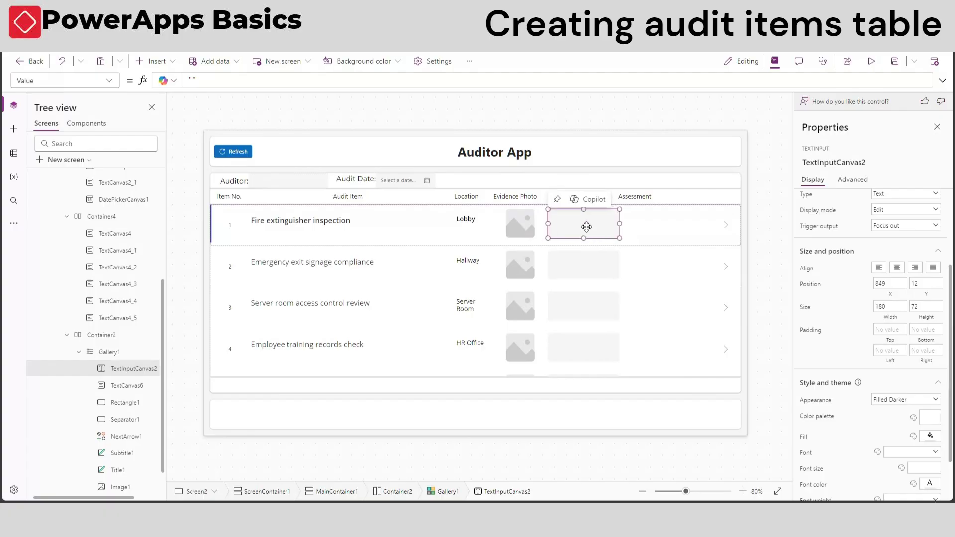
{"action": "left_click_drag", "start_coordinate": [628, 224], "coordinate": [652, 239]}
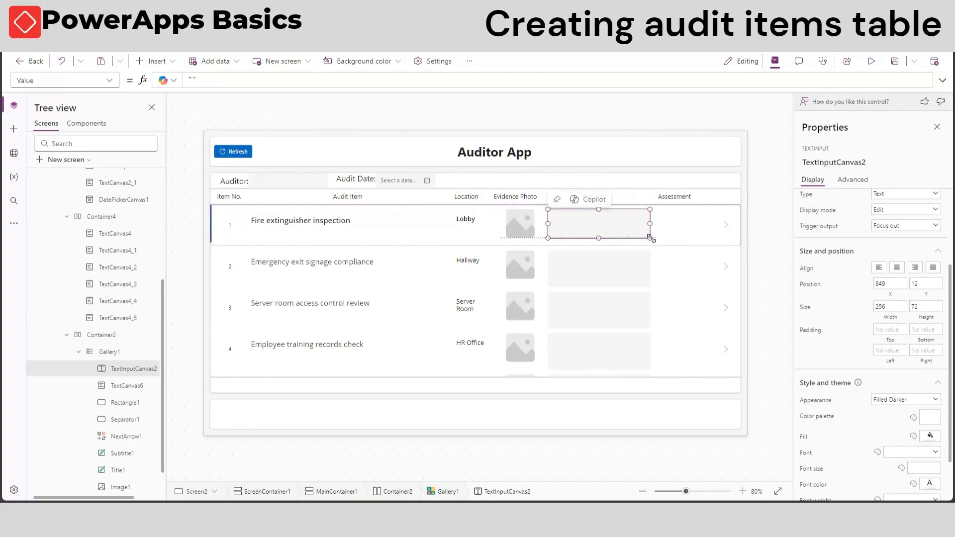
{"action": "left_click", "coordinate": [155, 61]}
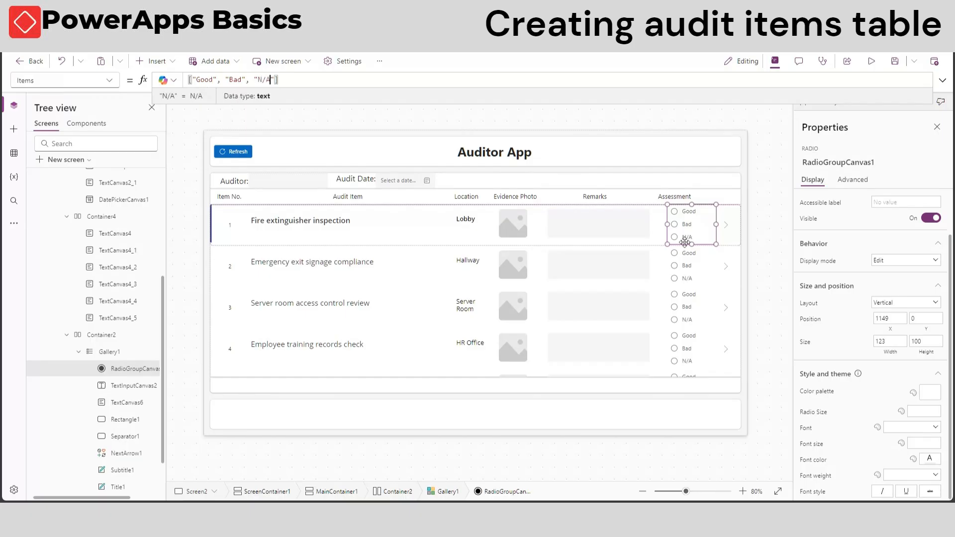
{"action": "left_click", "coordinate": [155, 61]}
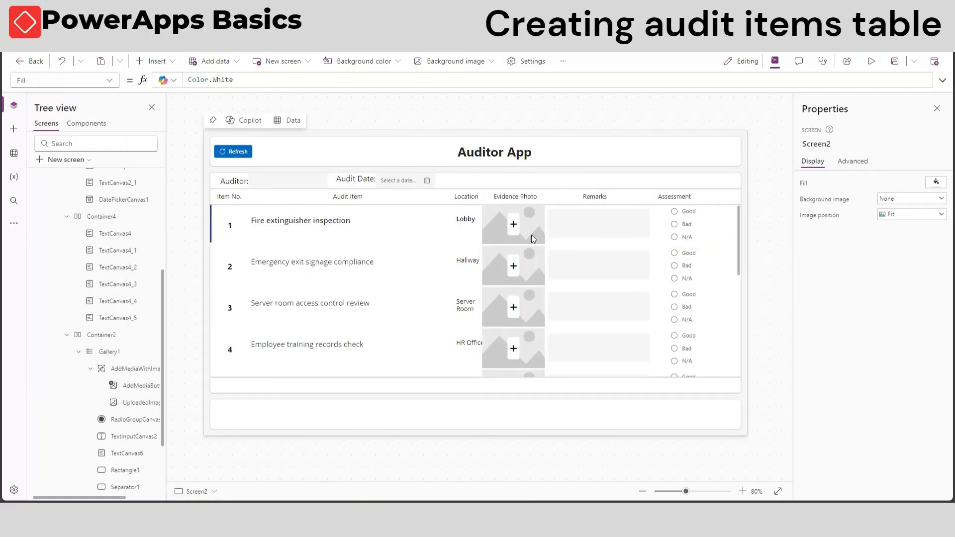
Add the photo upload control, left-align the audit item names and select the assessment radio group
{"action": "left_click", "coordinate": [687, 225]}
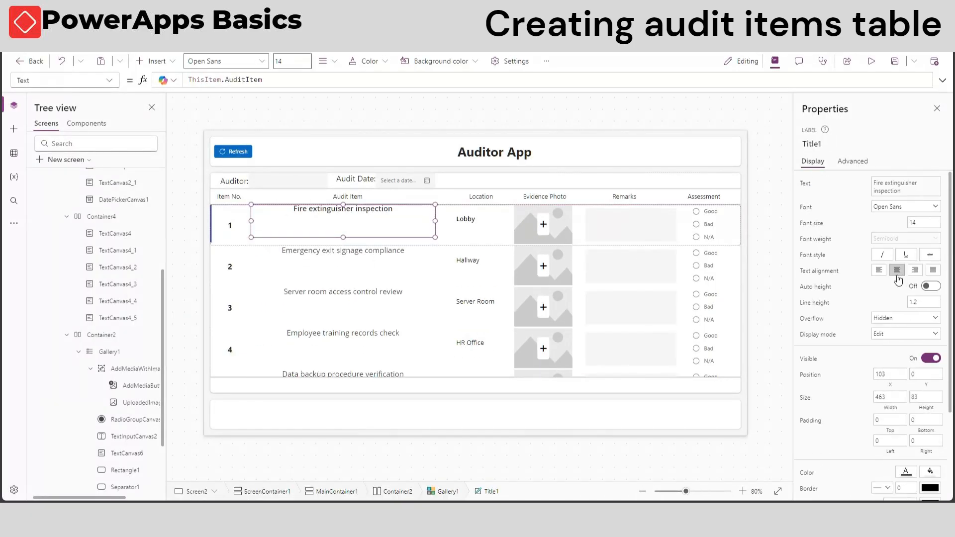
{"action": "left_click", "coordinate": [544, 225]}
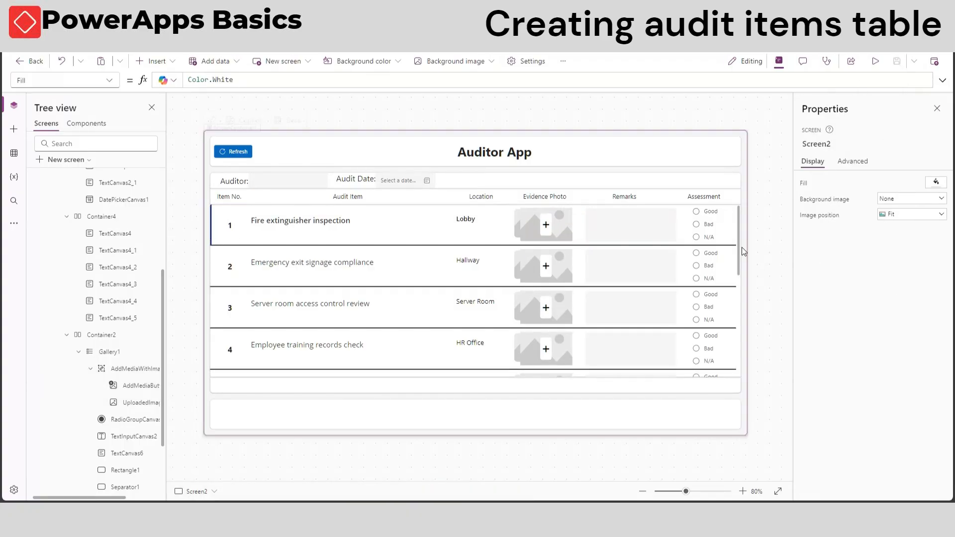
{"action": "left_click", "coordinate": [631, 225]}
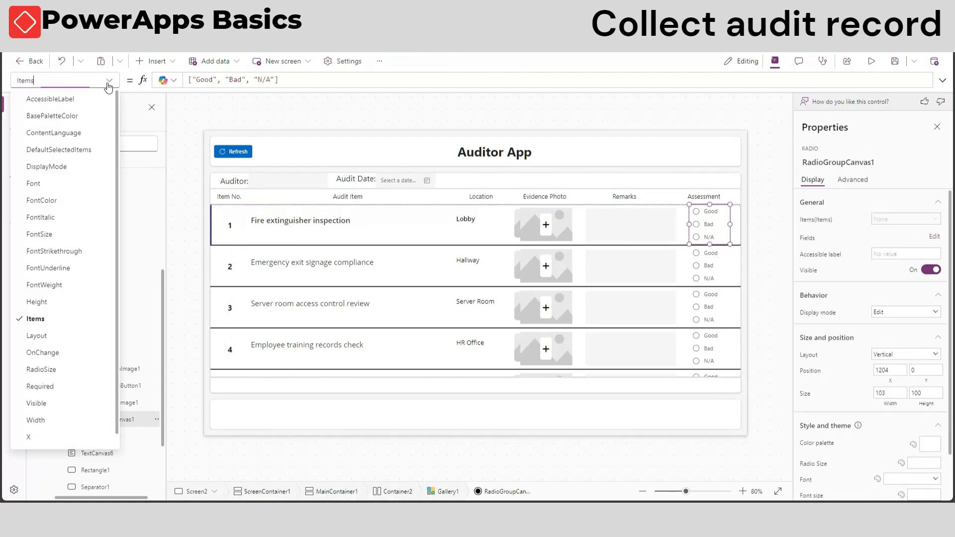
Write the radio group's OnChange as Collect(Auditrecord, {…, UploadedImage1.Image, …})
{"action": "left_click", "coordinate": [43, 352]}
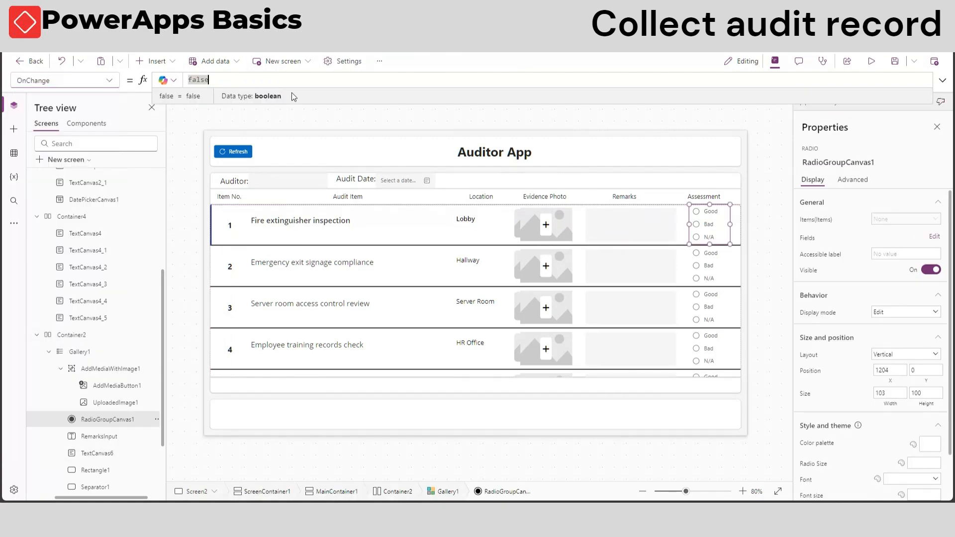
{"action": "type", "text": "Collect("}
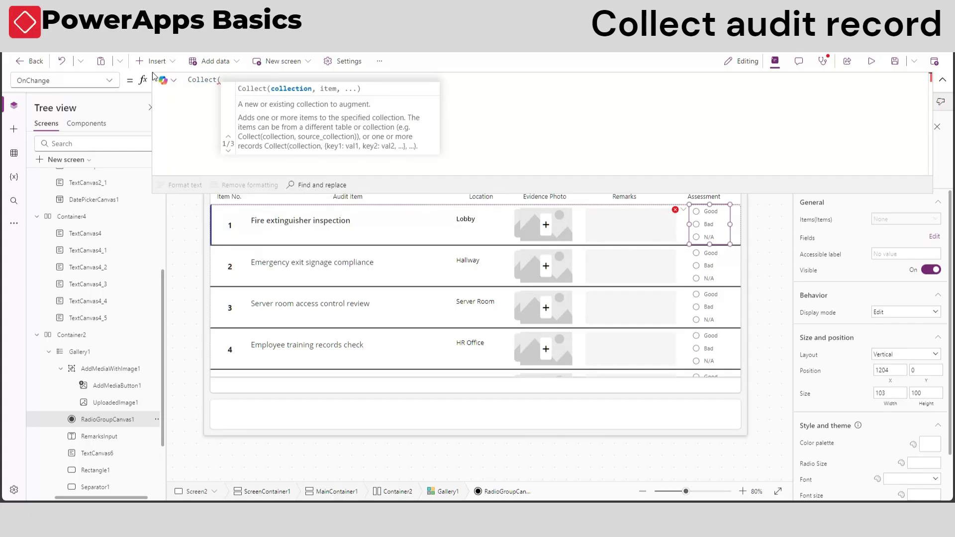
{"action": "type", "text": "Auditrecord"}
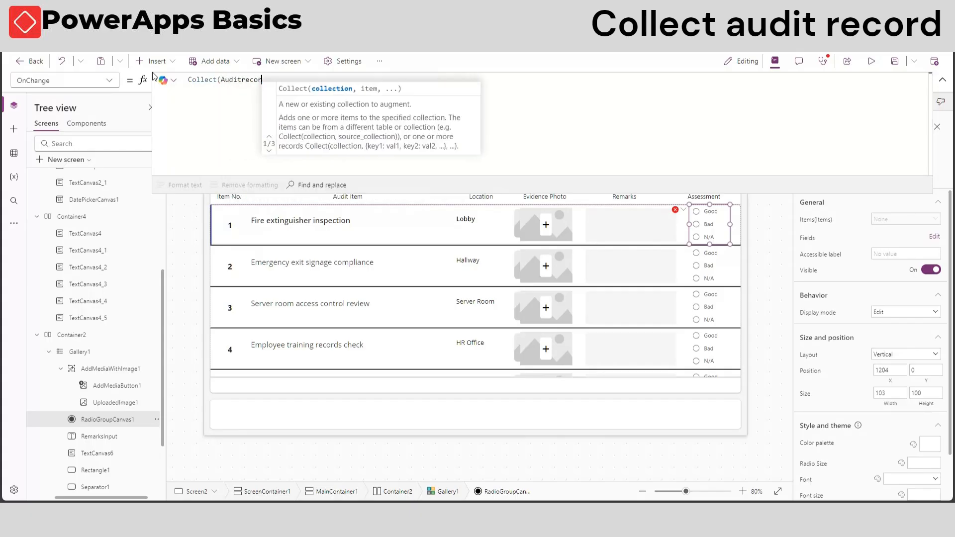
{"action": "type", "text": ","}
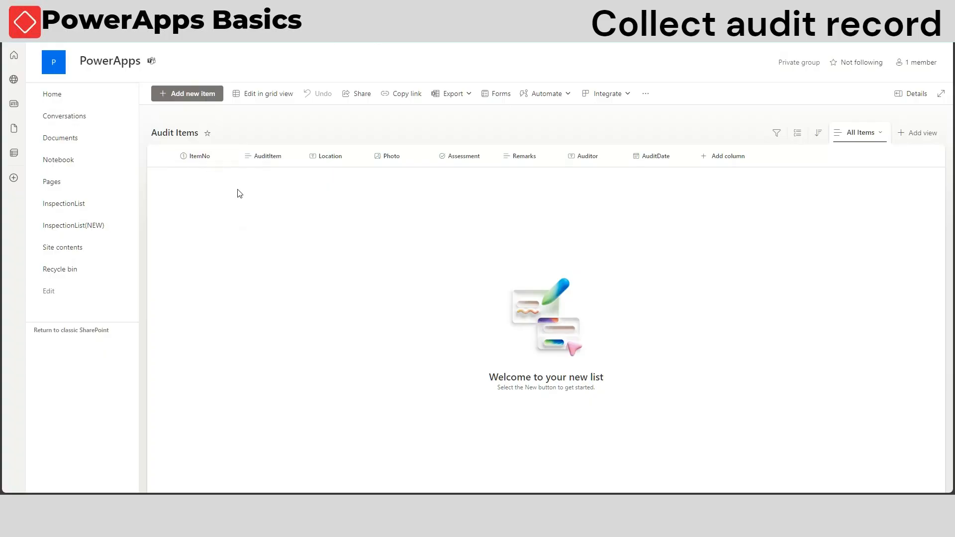
{"action": "left_click", "coordinate": [464, 155]}
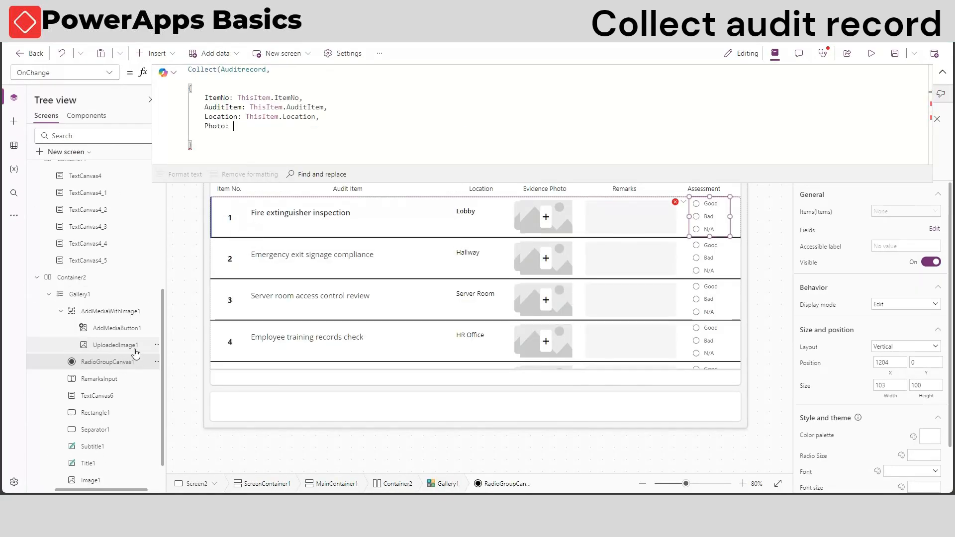
{"action": "type", "text": "UploadedImage1.Image,"}
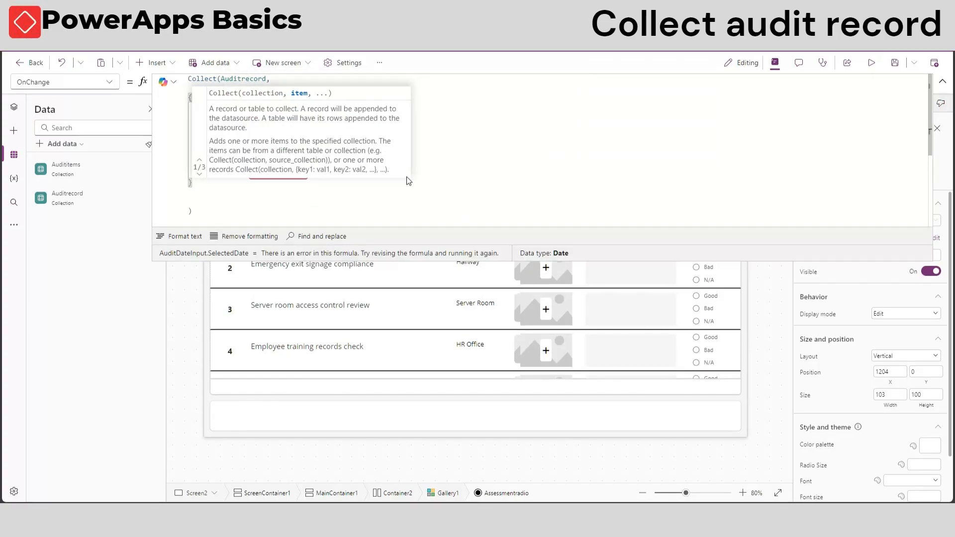
Preview the app, enter the remark 'Good position' to test the collect, then start a new container
{"action": "left_click", "coordinate": [872, 61]}
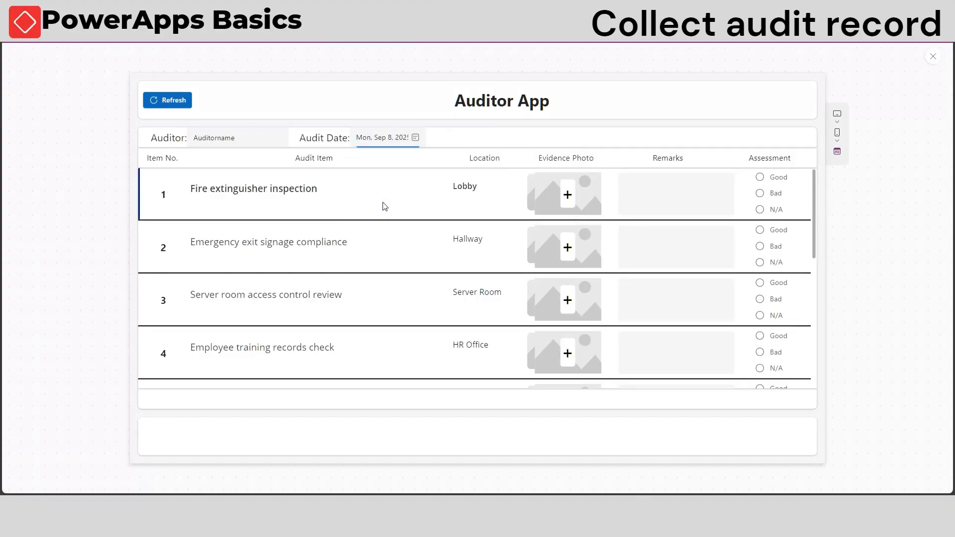
{"action": "type", "text": "Good position"}
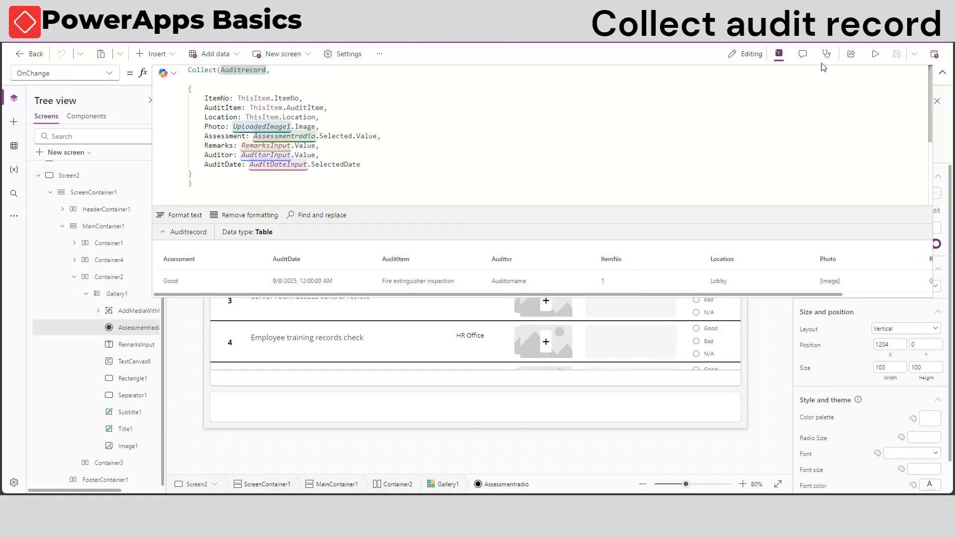
{"action": "left_click", "coordinate": [156, 54]}
{"action": "type", "text": "tabl"}
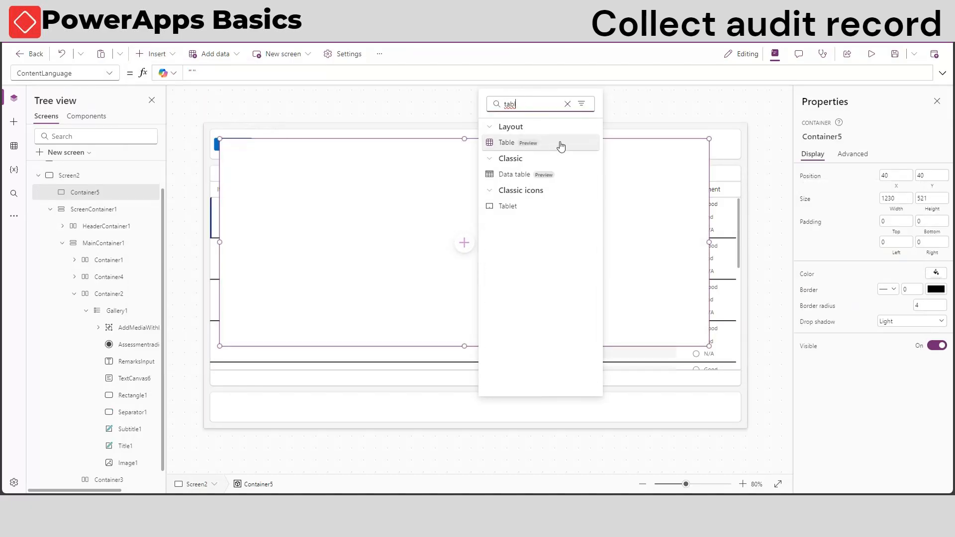
Insert a table bound to Auditrecord with its fields in the container, plus a text label
{"action": "left_click", "coordinate": [506, 143]}
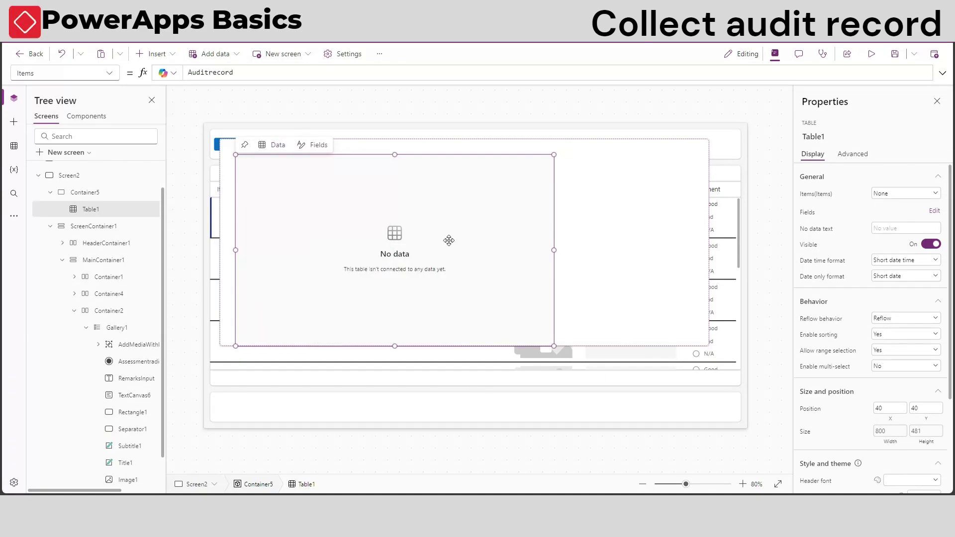
{"action": "left_click", "coordinate": [662, 119]}
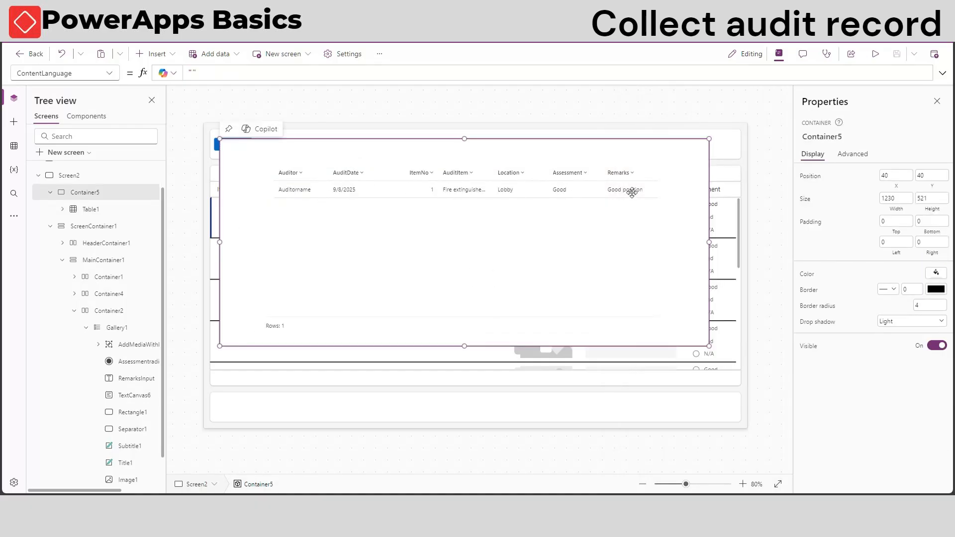
{"action": "left_click", "coordinate": [90, 209]}
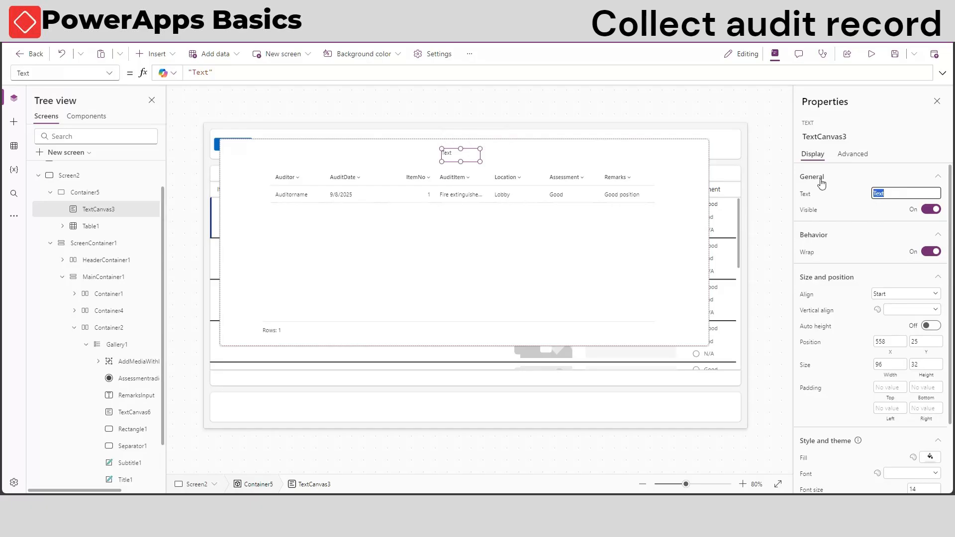
Label the popup 'Saved Data', add its Close button, and add a 'Saved Data' header button
{"action": "type", "text": "Saved Data"}
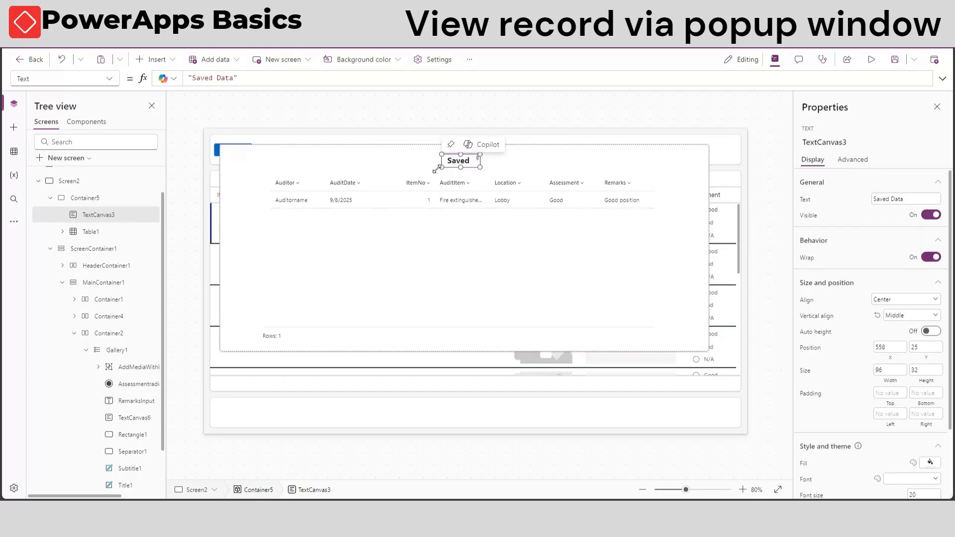
{"action": "left_click", "coordinate": [86, 198]}
{"action": "type", "text": "Set(va"}
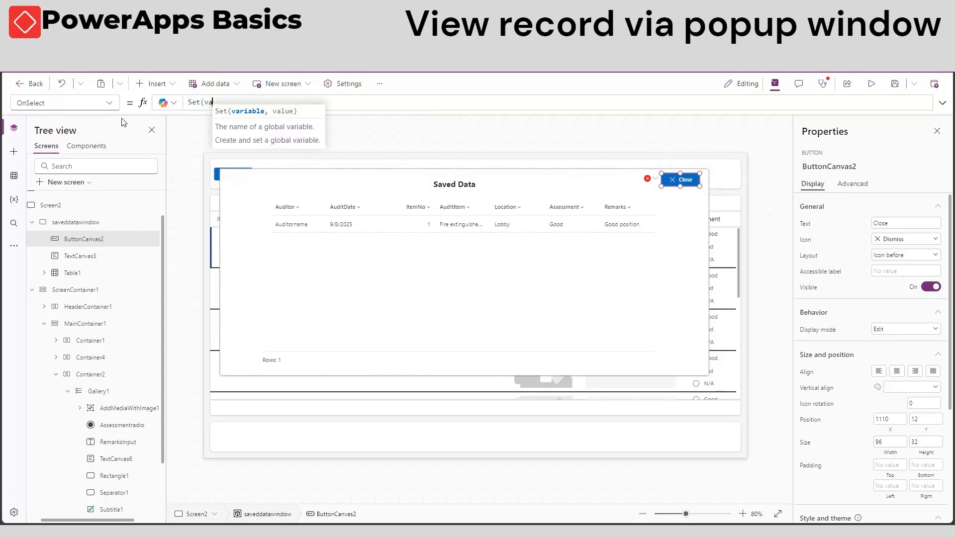
{"action": "left_click", "coordinate": [75, 222]}
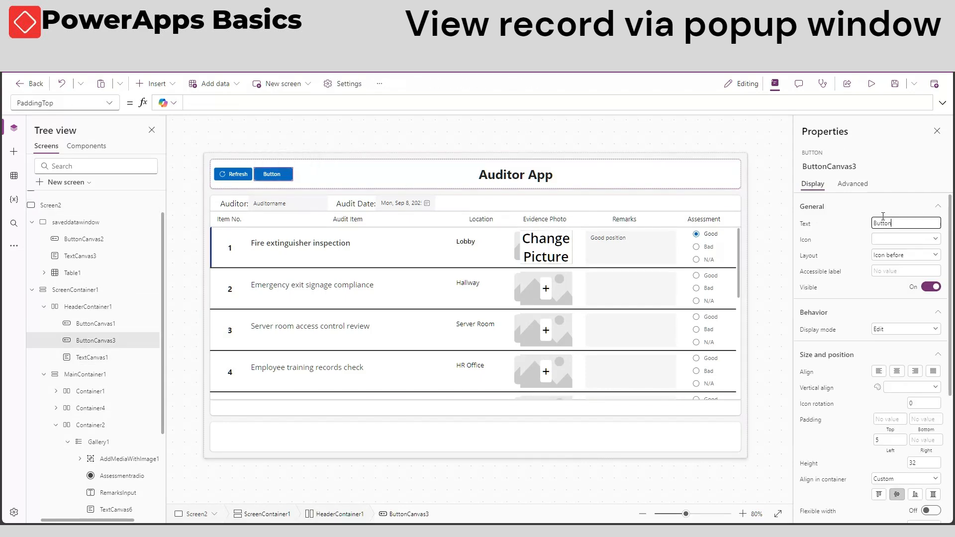
{"action": "type", "text": "Saved Data"}
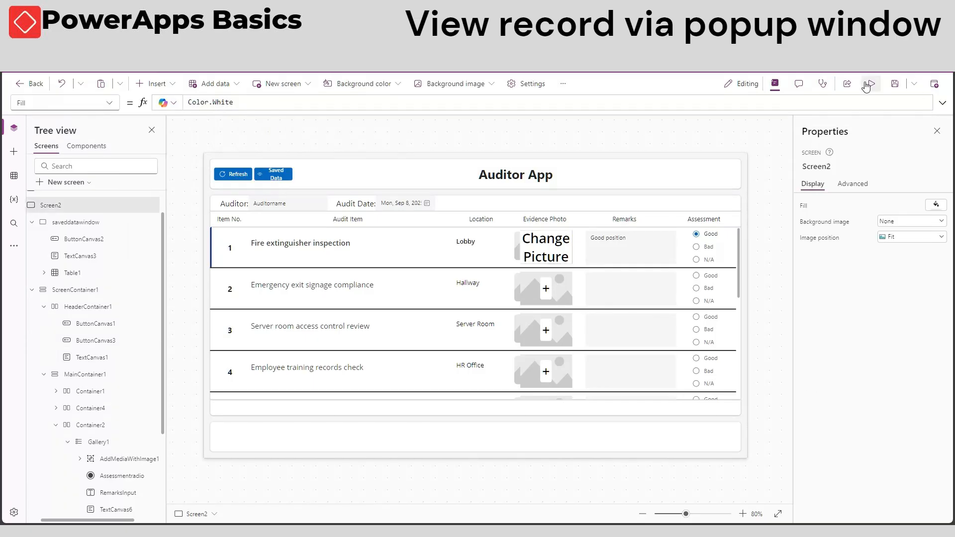
Preview the app, view the Saved Data popup's four records and close it
{"action": "left_click", "coordinate": [871, 84]}
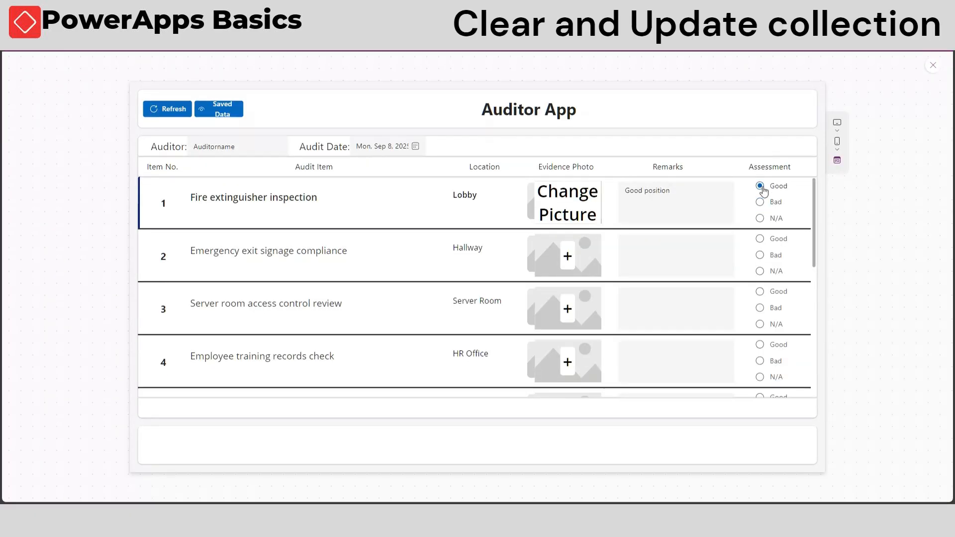
{"action": "left_click", "coordinate": [219, 110]}
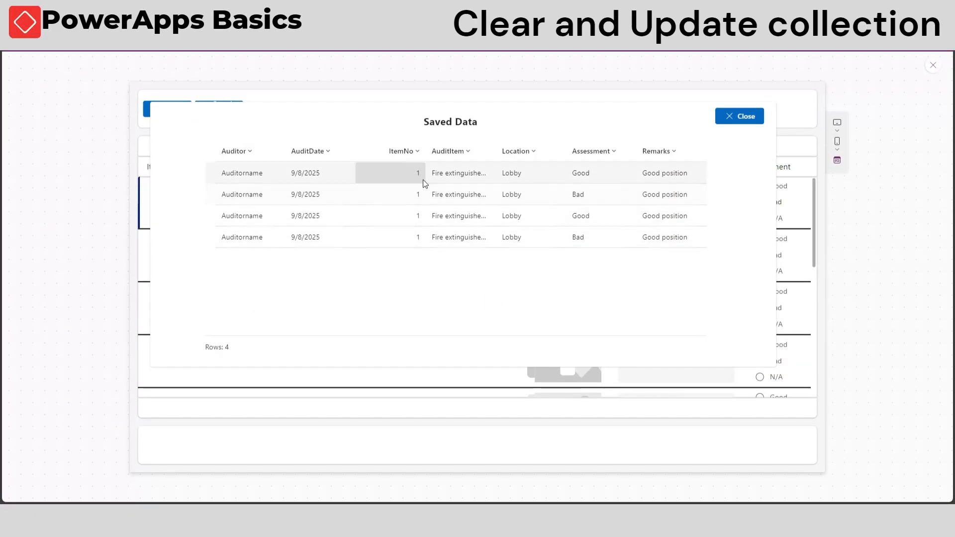
{"action": "left_click", "coordinate": [740, 116]}
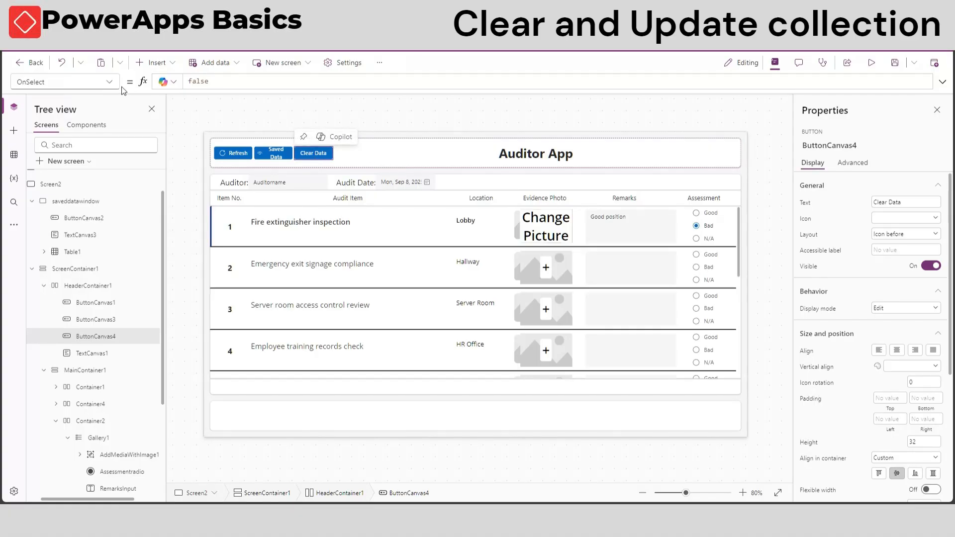
Set the Clear Data button's OnSelect to Clear(Auditrecord)
{"action": "type", "text": "c"}
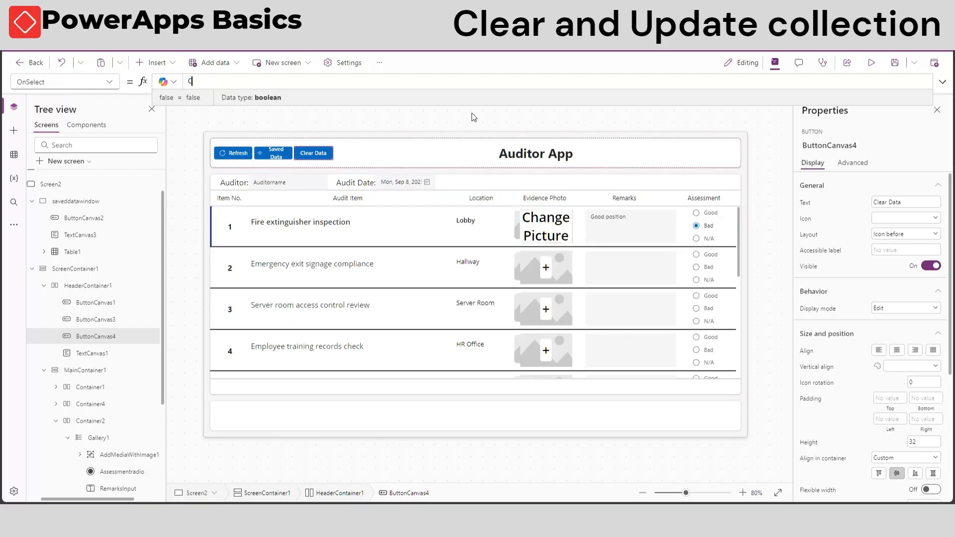
{"action": "type", "text": "Clear("}
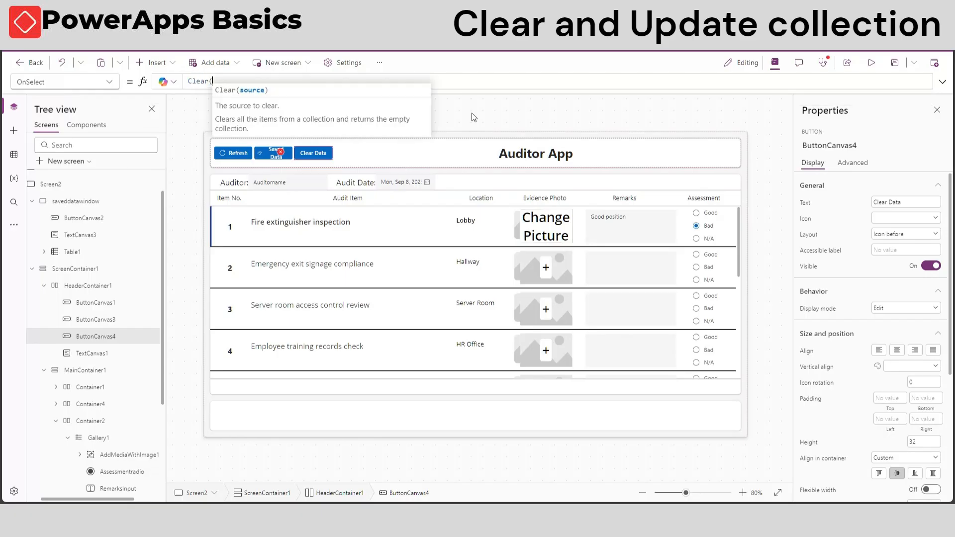
{"action": "type", "text": "Auditrecord)"}
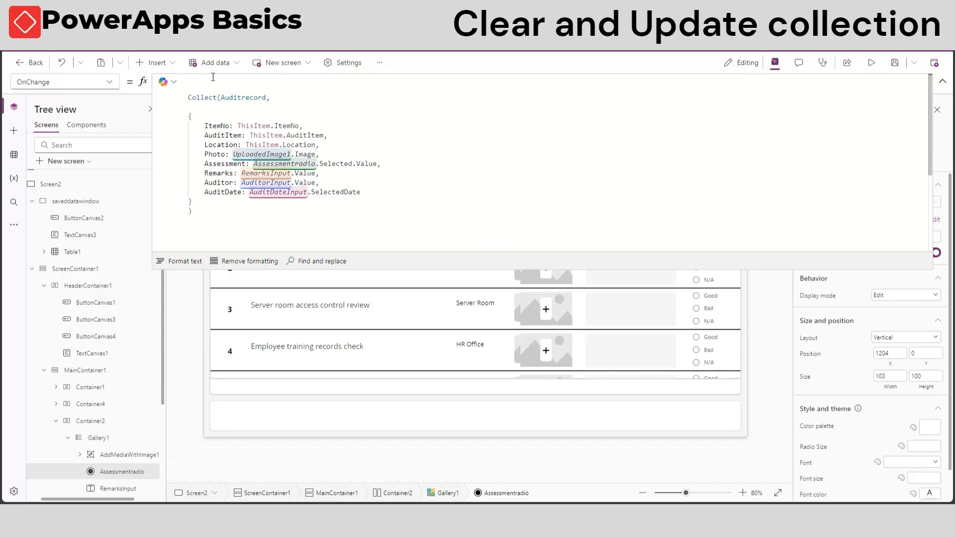
Wrap OnChange in If(IsEmpty(Filter(Auditrecord, ItemNo=ThisItem.ItemNo)), Collect(...), Update(Auditrecord, First(Filter(...)), {...}))
{"action": "type", "text": "If("}
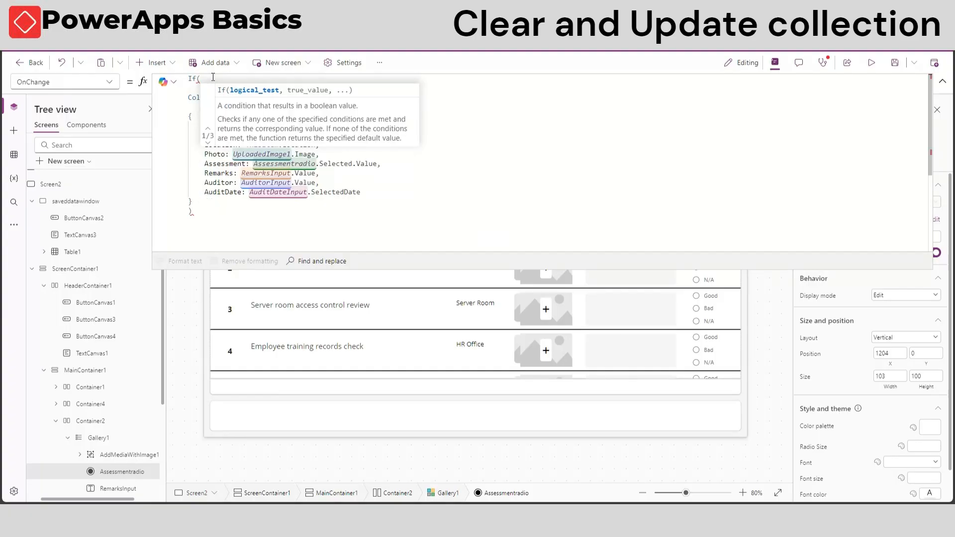
{"action": "type", "text": "IsEmpty(Filter("}
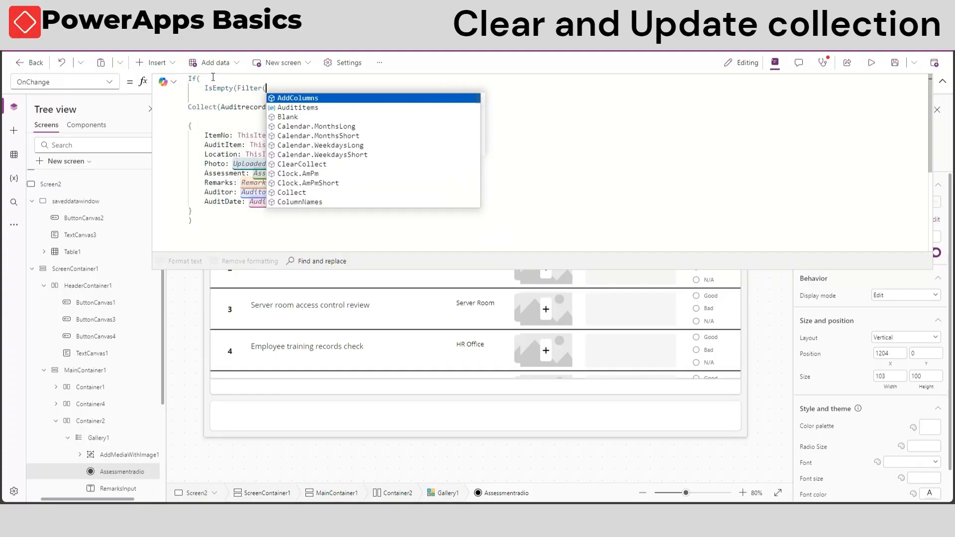
{"action": "type", "text": "Auditrecord,ItemNo=ThisItem.ItemNo"}
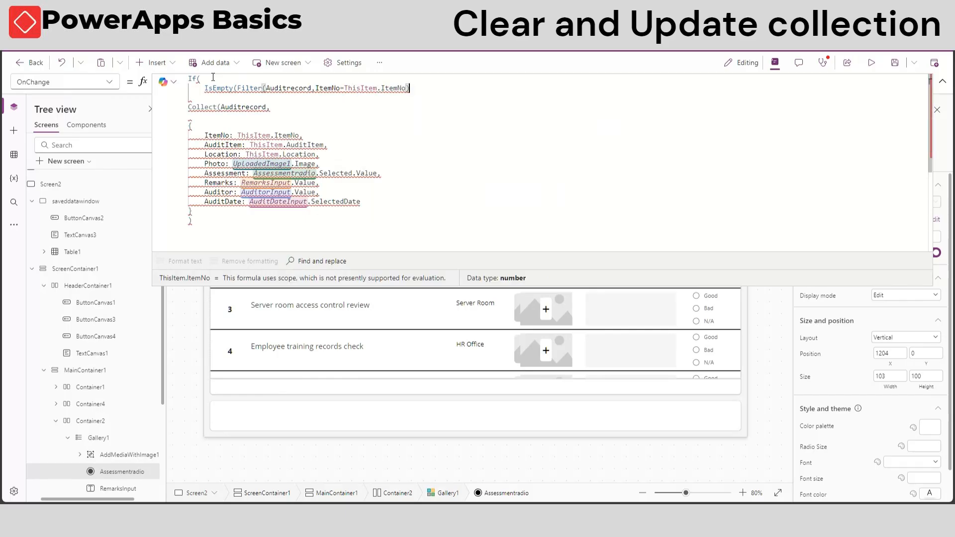
{"action": "left_click", "coordinate": [14, 225]}
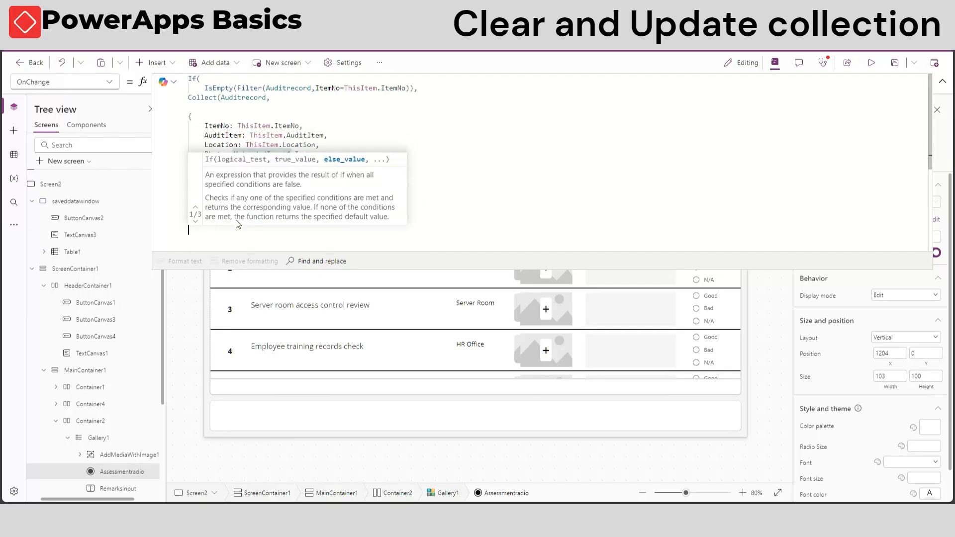
{"action": "type", "text": "Update(Auditrecord"}
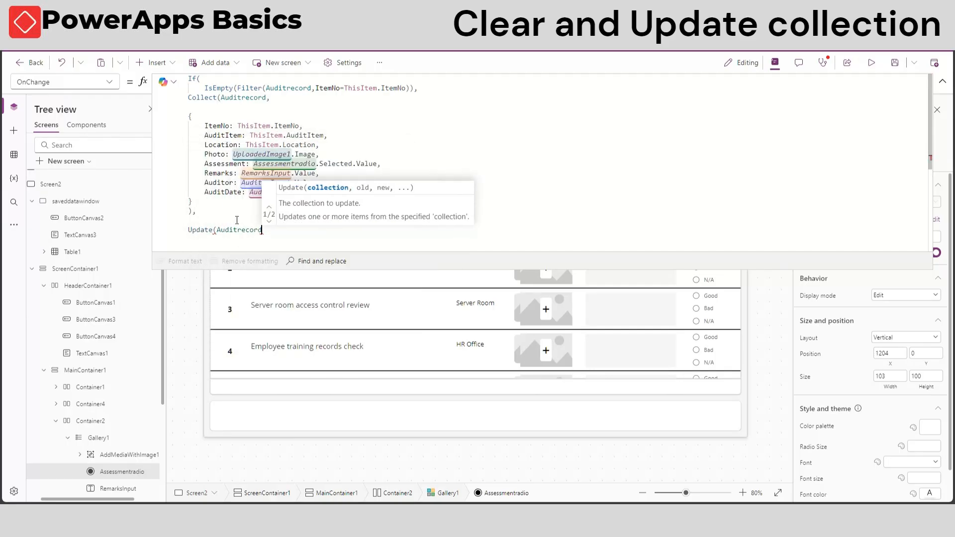
{"action": "type", "text": ",First(Filter("}
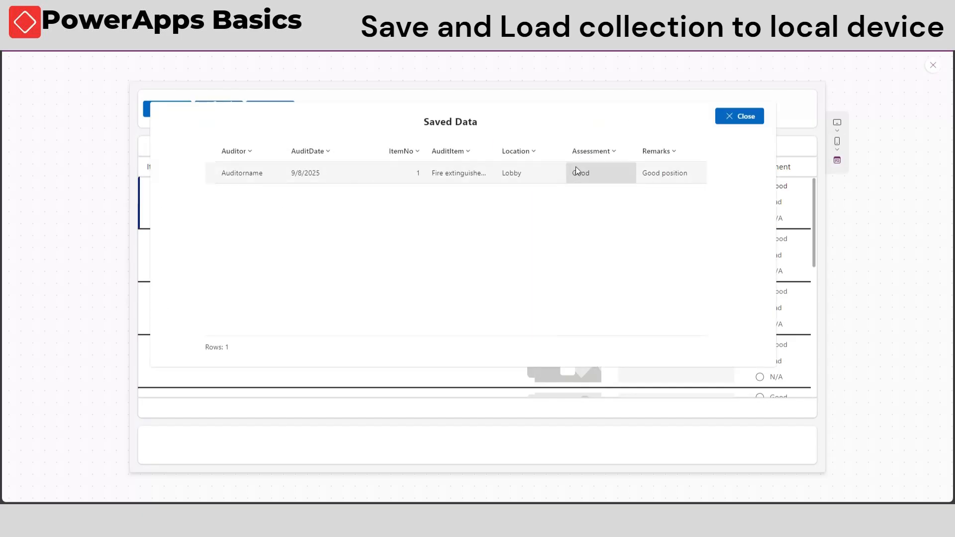
Return to editing after confirming Saved Data holds a single record for item 1
{"action": "left_click", "coordinate": [740, 116]}
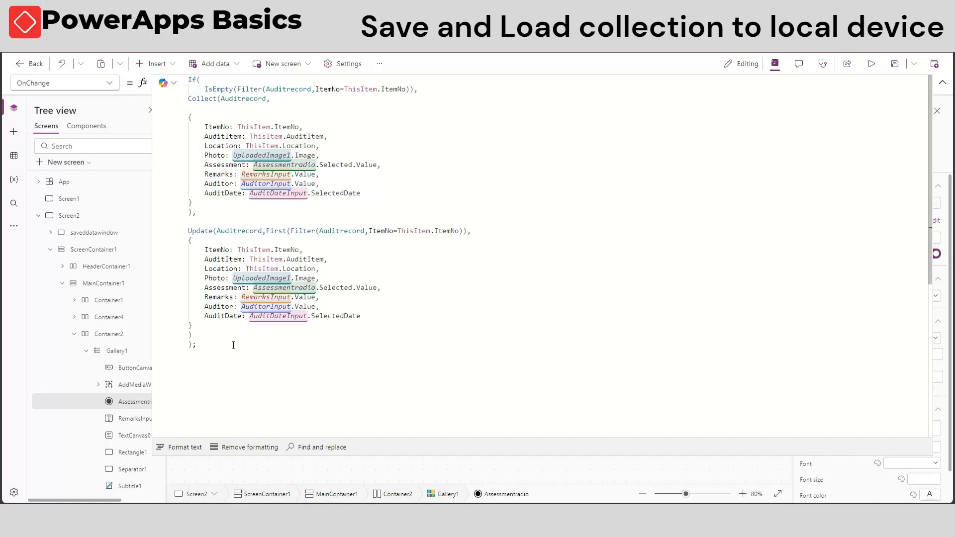
Append If(Host.OSType = "Windows", , SaveData(Auditrecord, "localauditrecord")) to the assessment formula
{"action": "type", "text": "SaveData("}
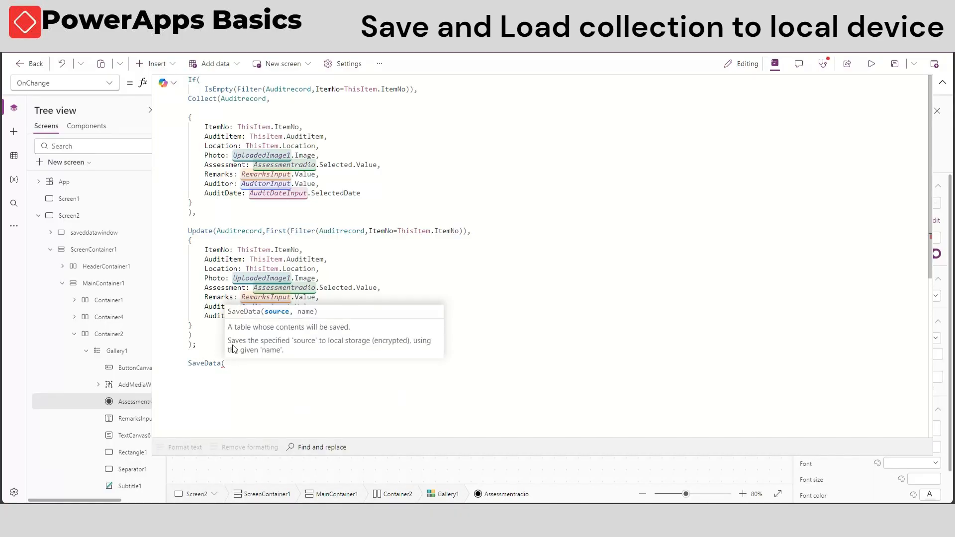
{"action": "type", "text": "Auditrecord,"}
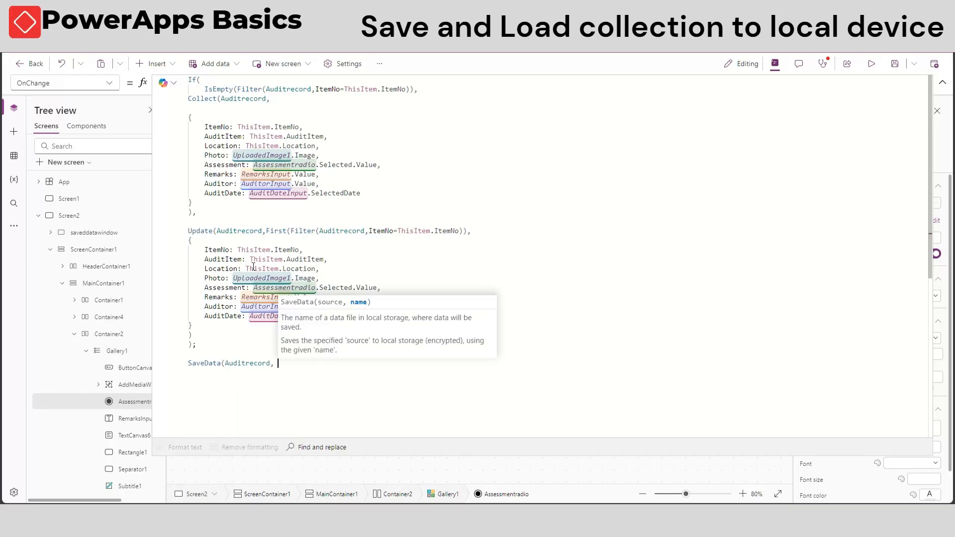
{"action": "type", "text": "\"localauditrecord\""}
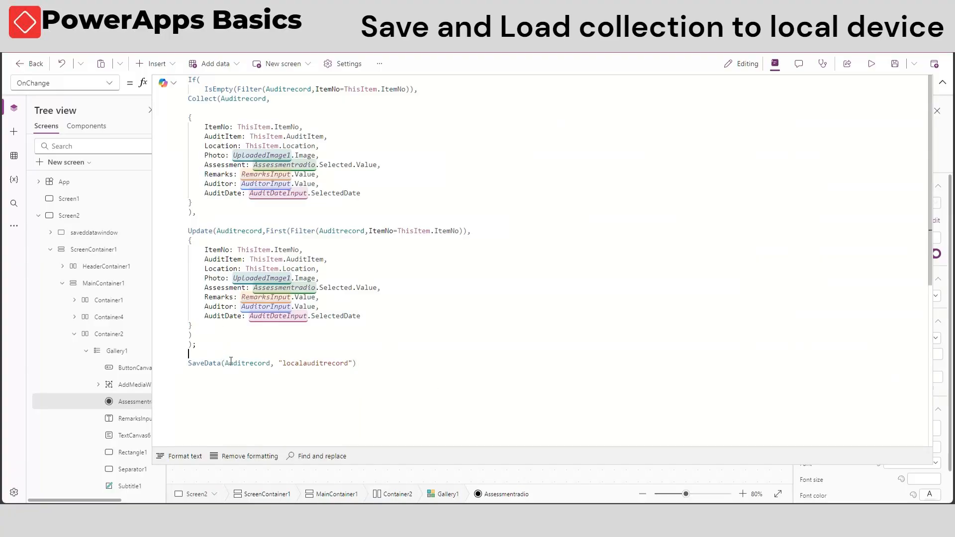
{"action": "type", "text": "If("}
{"action": "type", "text": "Host.OSType = \"Windows\","}
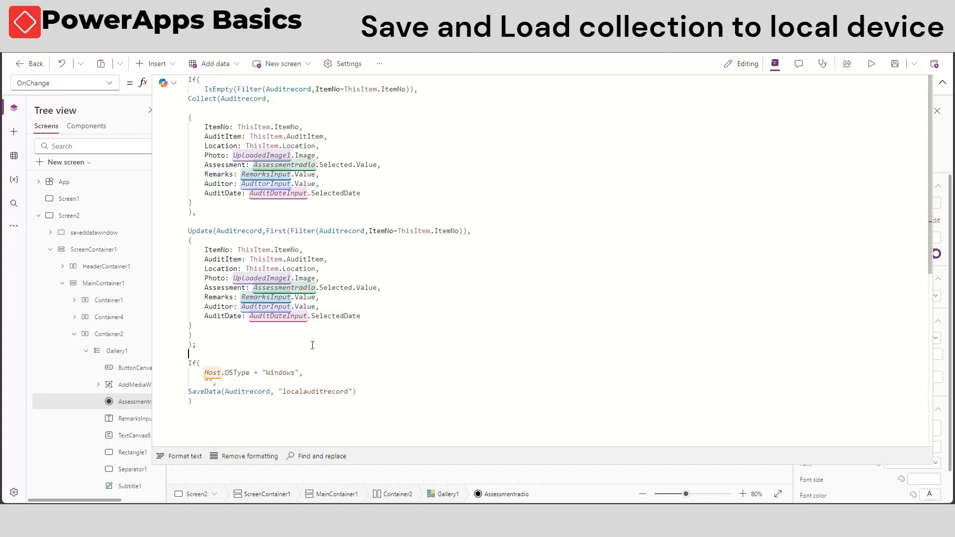
Add the comment that saving to device only works in the PowerApps app on smartphone or tablet
{"action": "type", "text": "//To save data in device"}
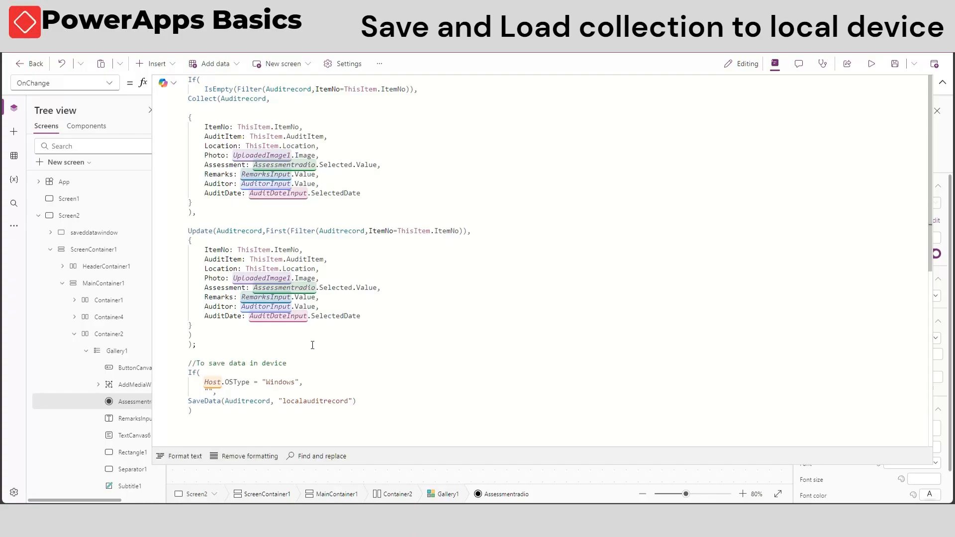
{"action": "type", "text": ","}
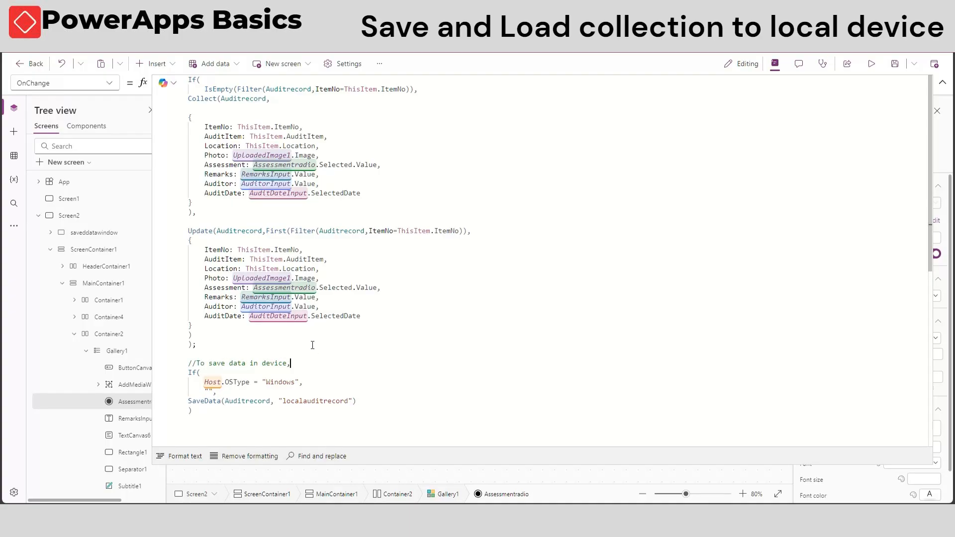
{"action": "type", "text": "even when you close powerapps (T"}
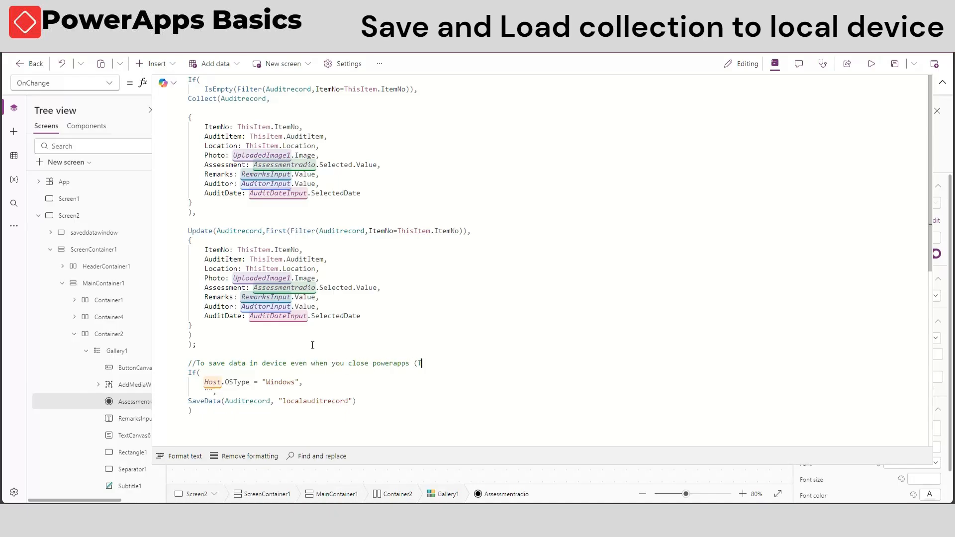
{"action": "type", "text": "his only works on smartphone or ta"}
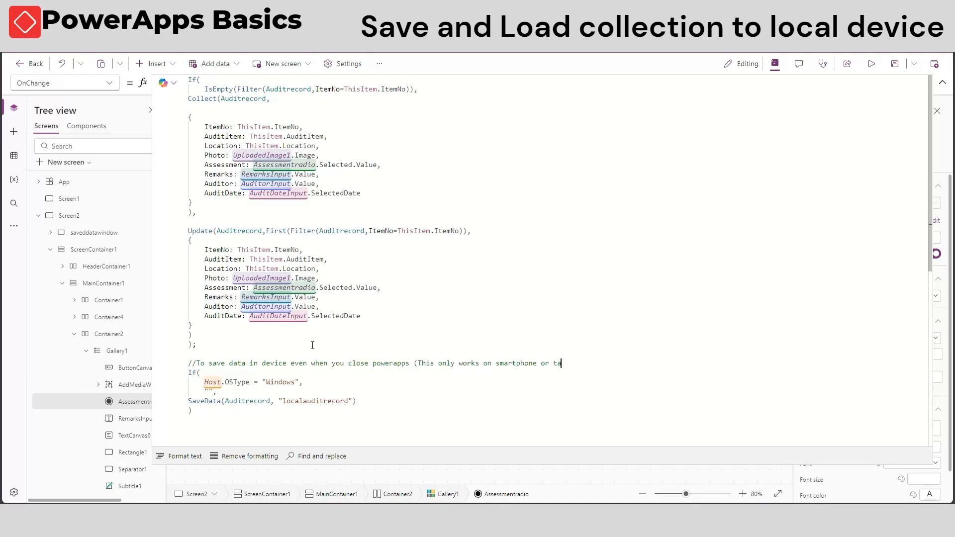
{"action": "type", "text": "PowerApps app in smart"}
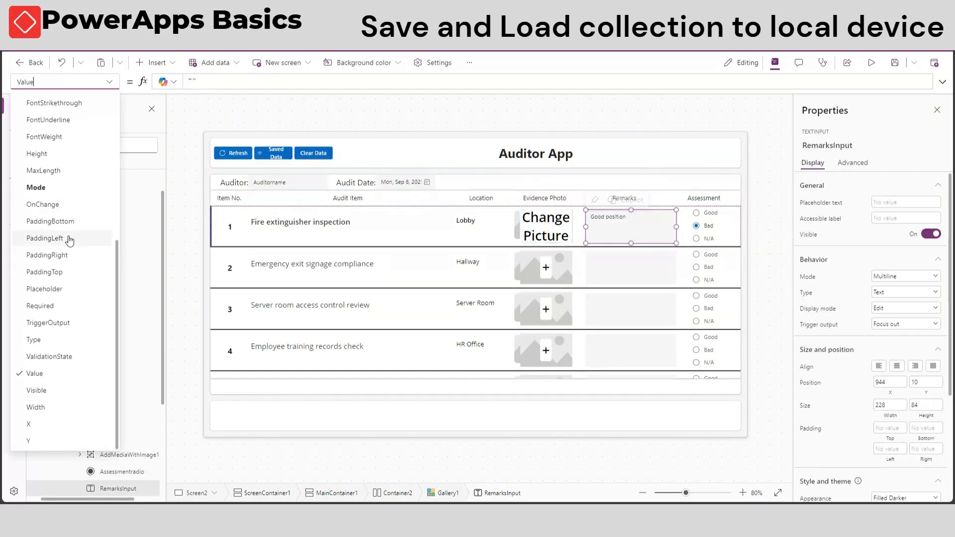
Choose which property of the RemarksInput box in the first gallery row to edit
{"action": "left_click", "coordinate": [545, 227]}
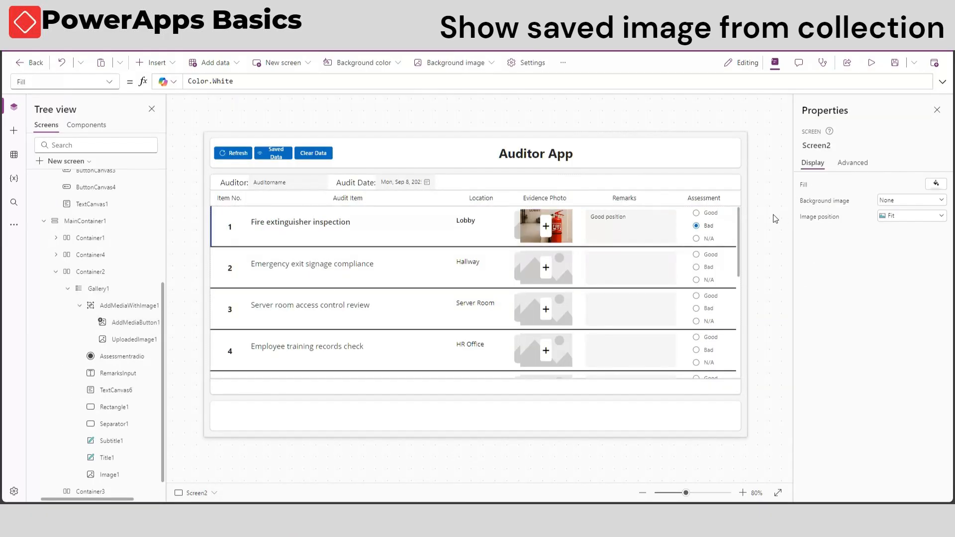
Set Image1's Image to LookUp(Auditrecord, ItemNo = ThisItem.ItemNo, Photo)
{"action": "left_click", "coordinate": [546, 227]}
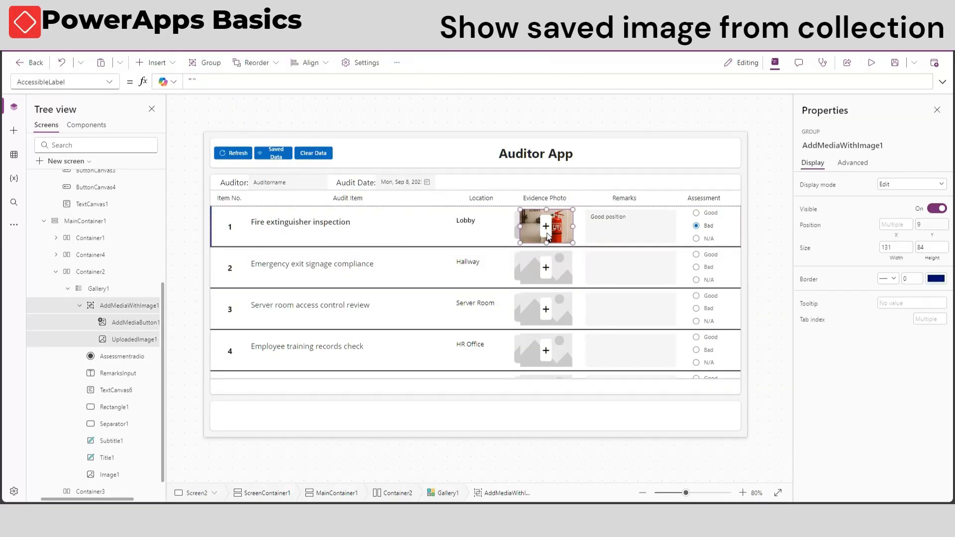
{"action": "left_click", "coordinate": [135, 322]}
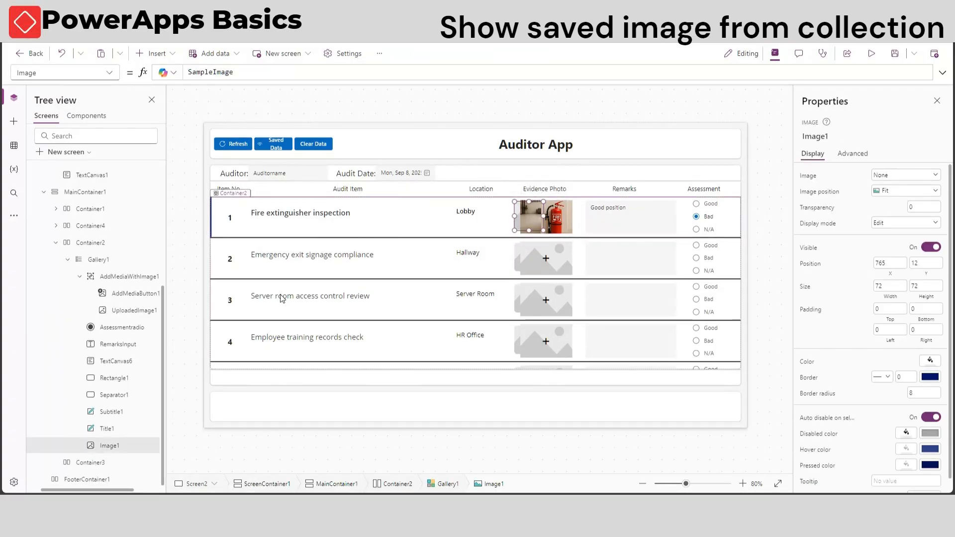
{"action": "left_click", "coordinate": [213, 72]}
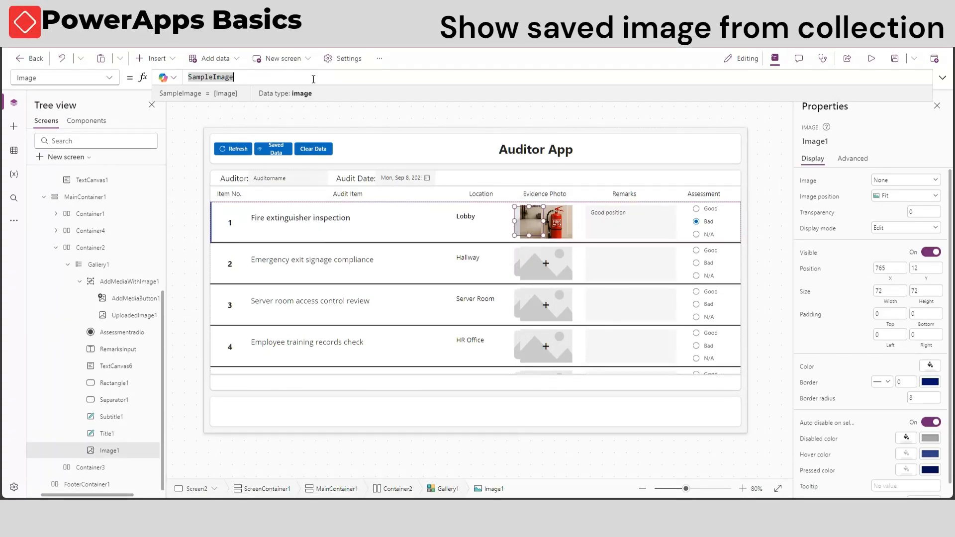
{"action": "type", "text": "LookUp(auditrecord,ItemNo ="}
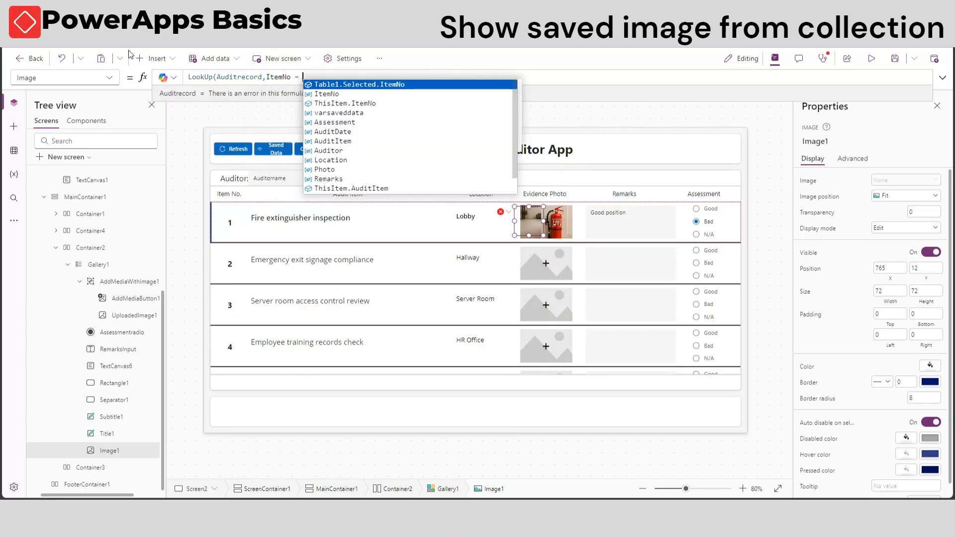
{"action": "type", "text": "ThisItem.ItemNo,Ph"}
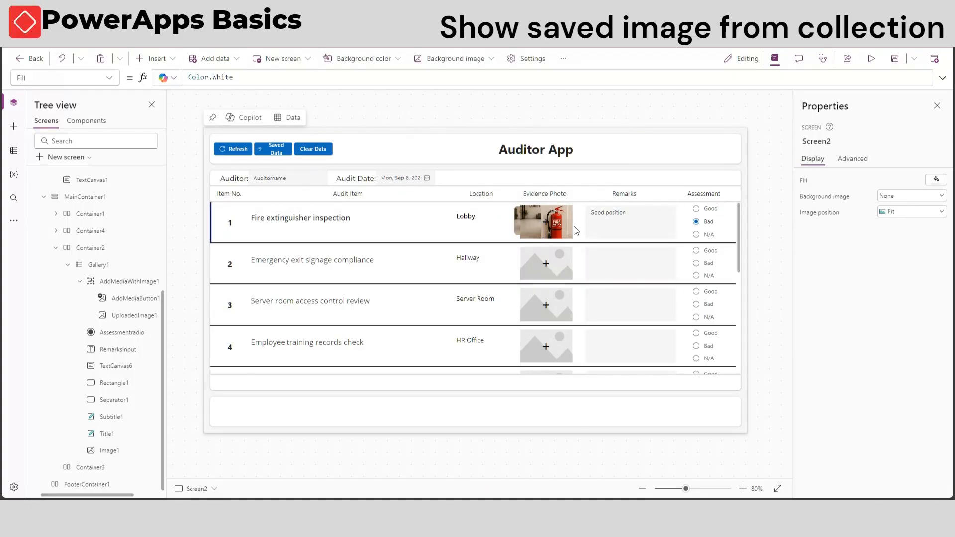
Shrink AddMediaButton1 and insert a blank container on Screen2 for the image popup
{"action": "left_click", "coordinate": [565, 216]}
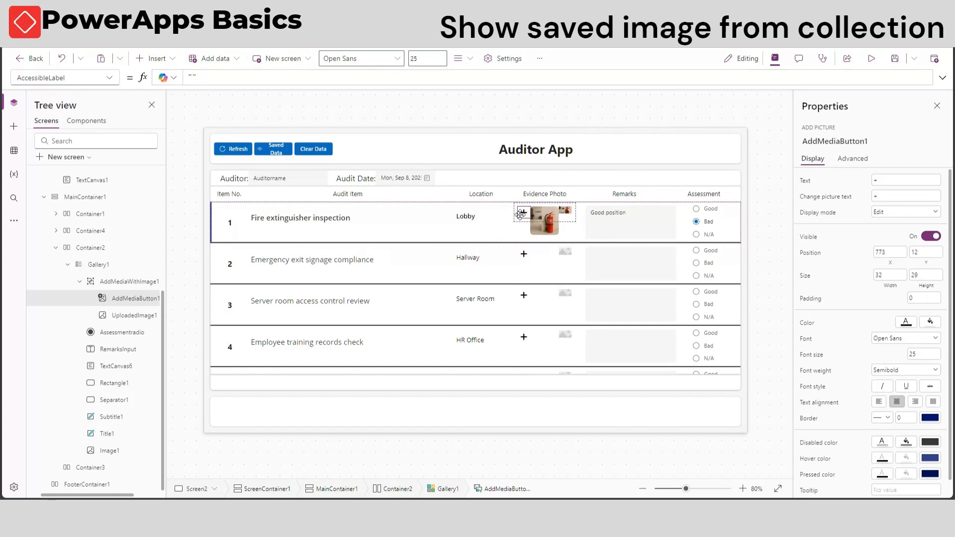
{"action": "left_click", "coordinate": [134, 316]}
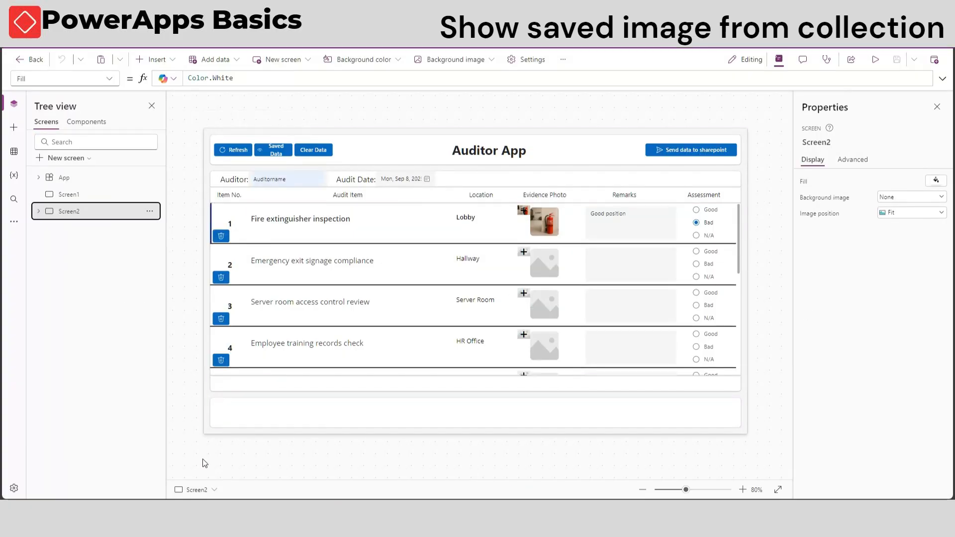
{"action": "left_click", "coordinate": [152, 60]}
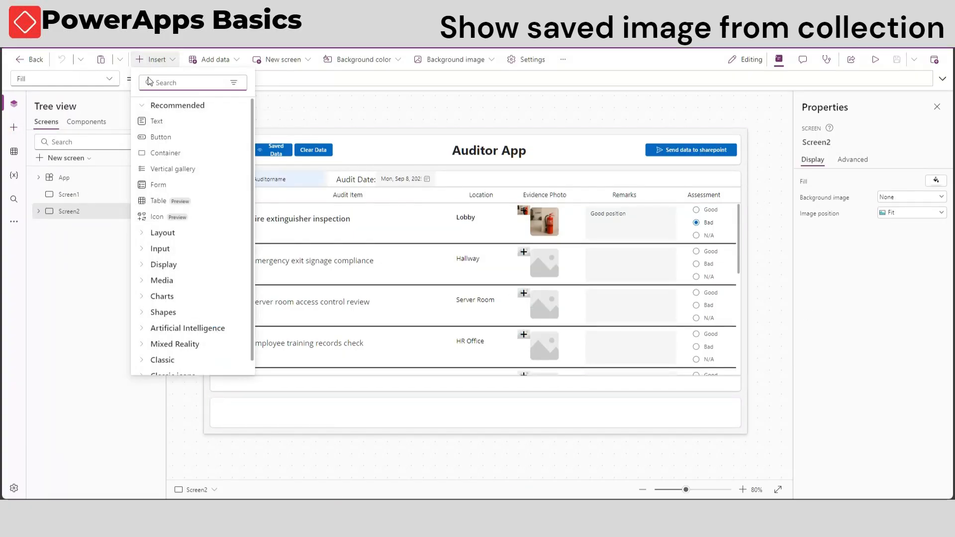
{"action": "left_click", "coordinate": [164, 154]}
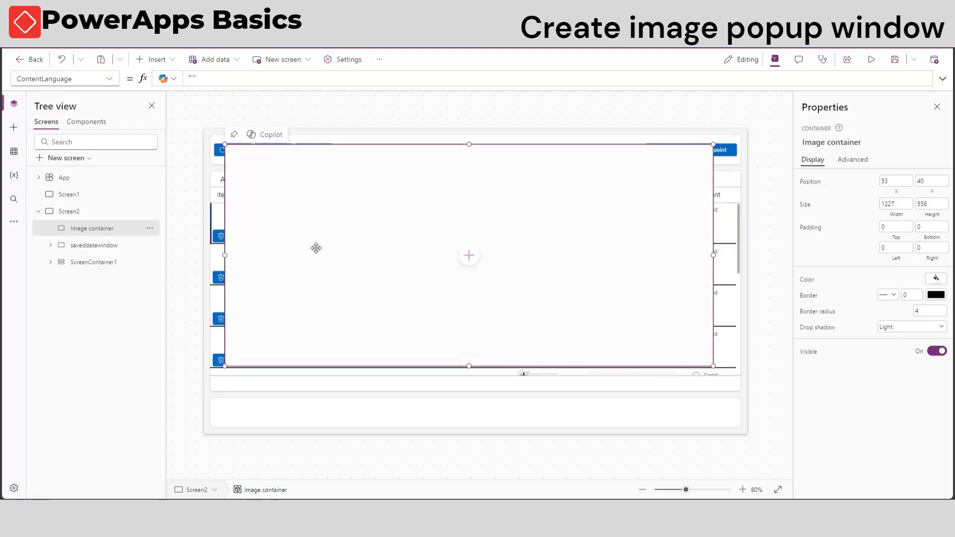
Add an Image and a Close button with Dismiss icon inside the Image container popup
{"action": "left_click", "coordinate": [469, 255]}
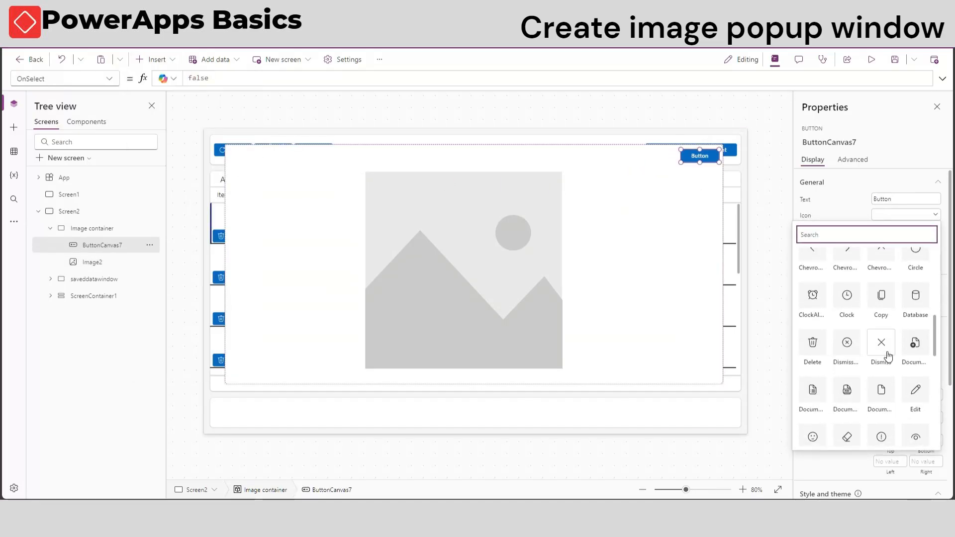
{"action": "left_click", "coordinate": [881, 342]}
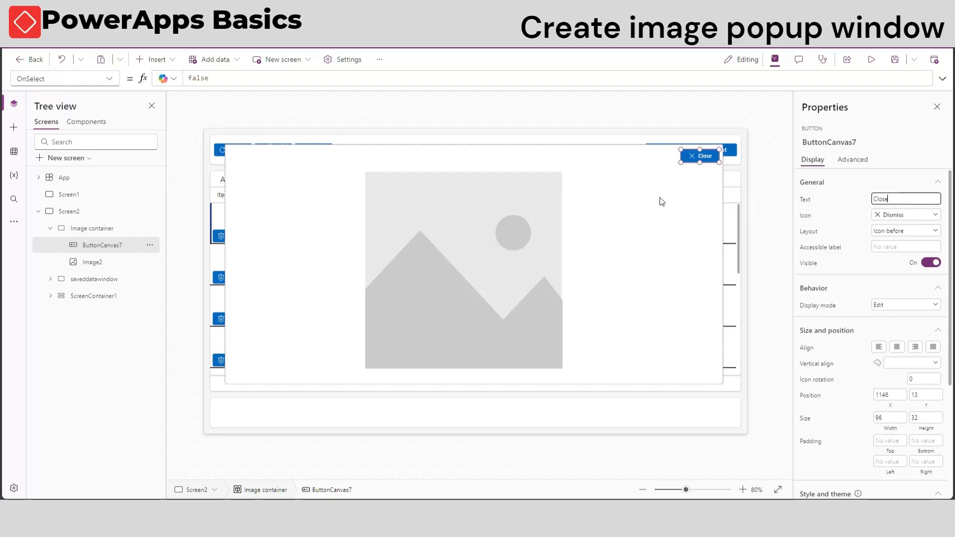
{"action": "type", "text": "Set(varima"}
{"action": "left_click", "coordinate": [559, 78]}
{"action": "type", "text": "Gallery1.Selected."}
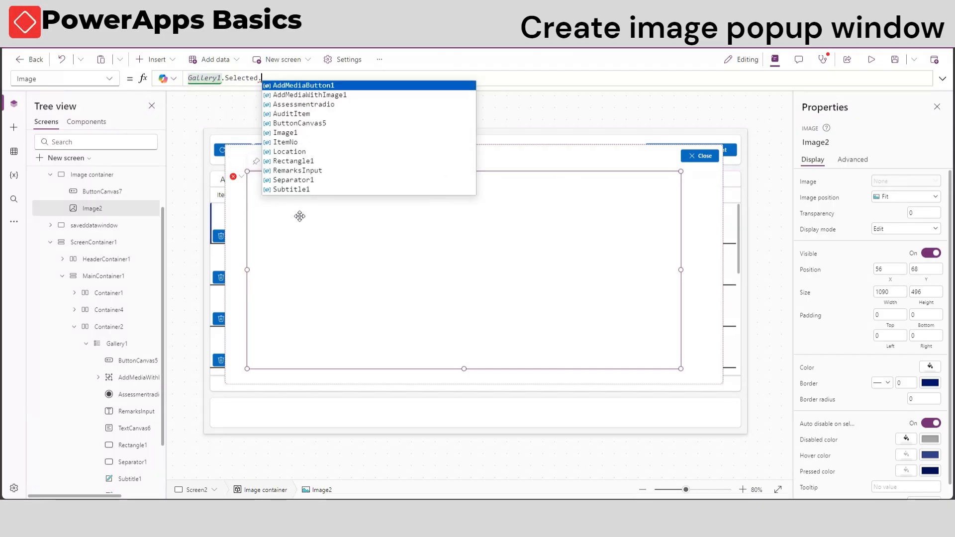
Set Image2.Image to Gallery1.Selected.Image1.Image and confirm the popup photo in preview
{"action": "left_click", "coordinate": [285, 132]}
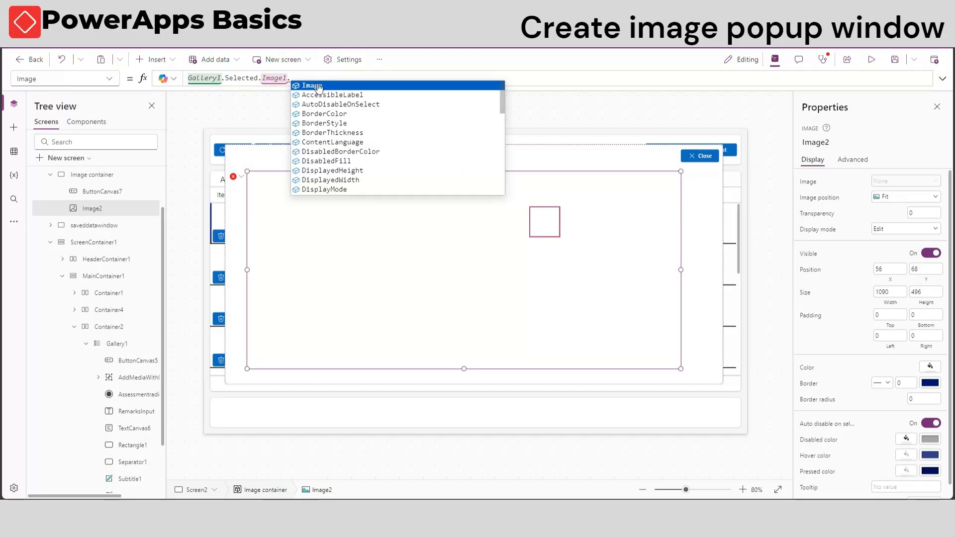
{"action": "left_click", "coordinate": [309, 85]}
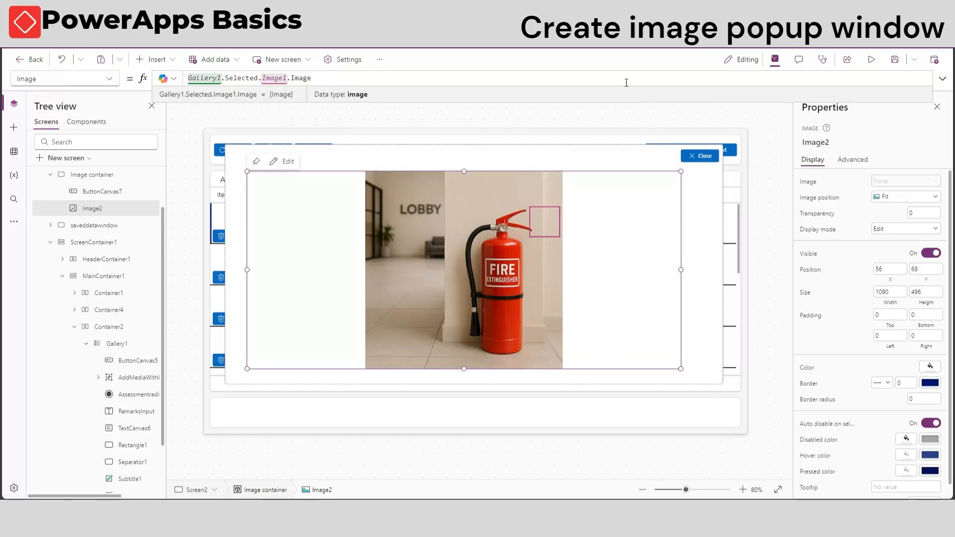
{"action": "left_click", "coordinate": [872, 60]}
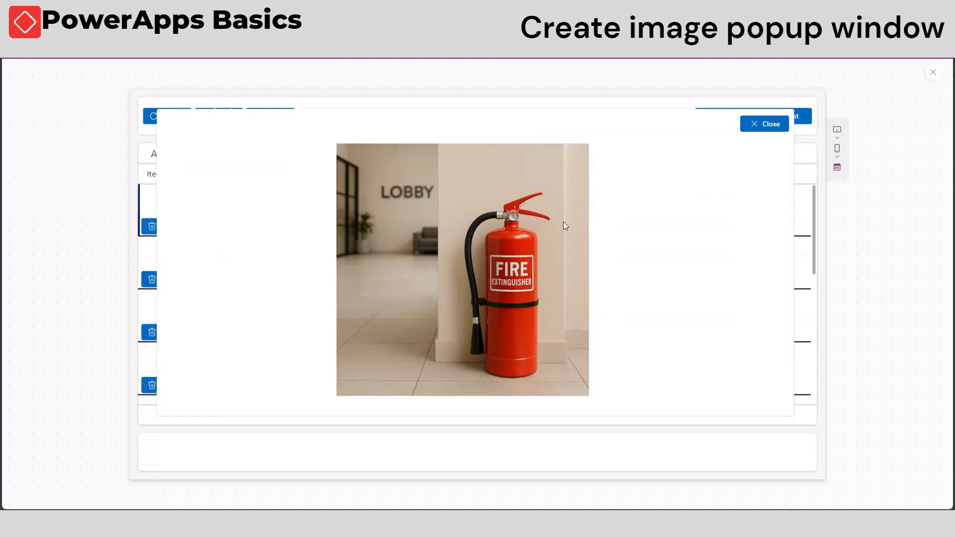
{"action": "left_click", "coordinate": [764, 124]}
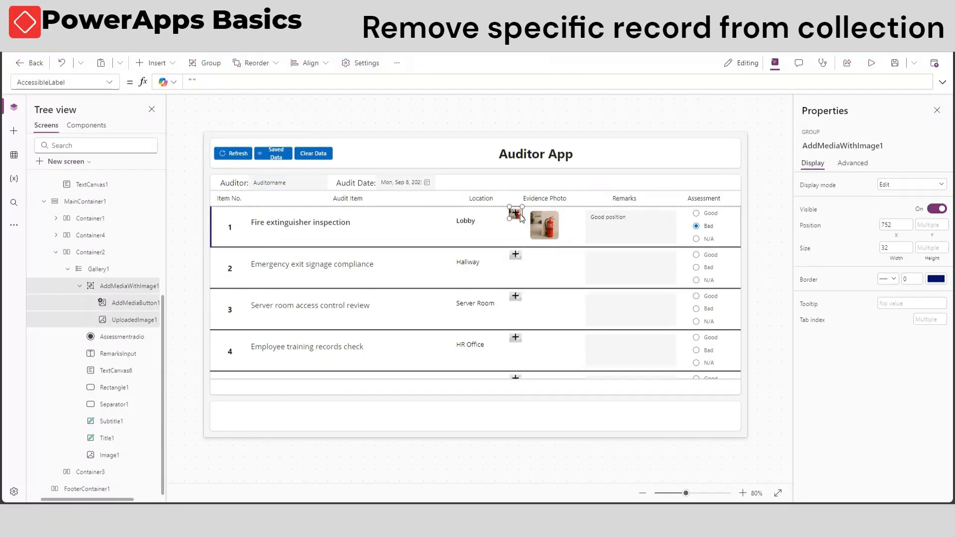
Add a Delete-icon button per gallery row with OnSelect Remove(Auditrecord, LookUp(Auditrecord, ItemNo=...)) and check Saved Data
{"action": "left_click", "coordinate": [872, 61]}
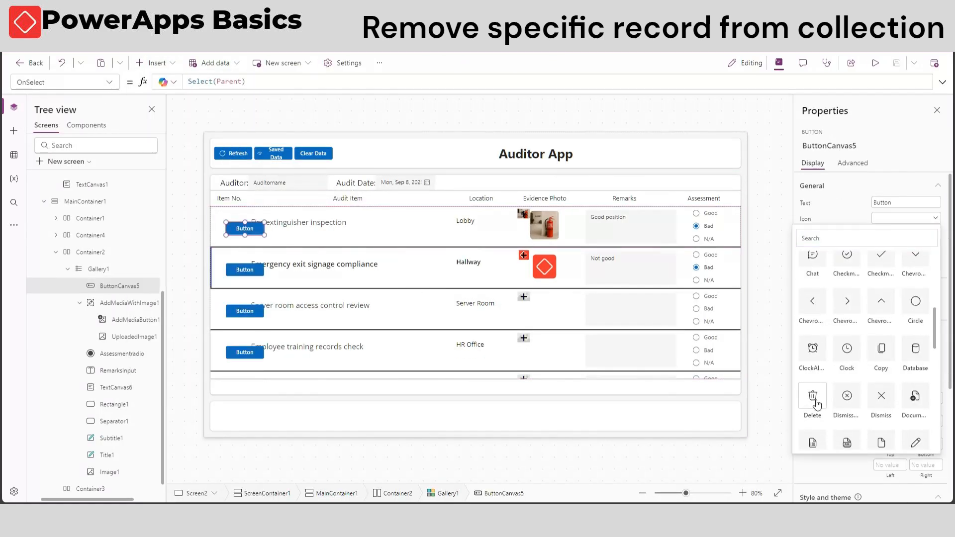
{"action": "left_click", "coordinate": [812, 396]}
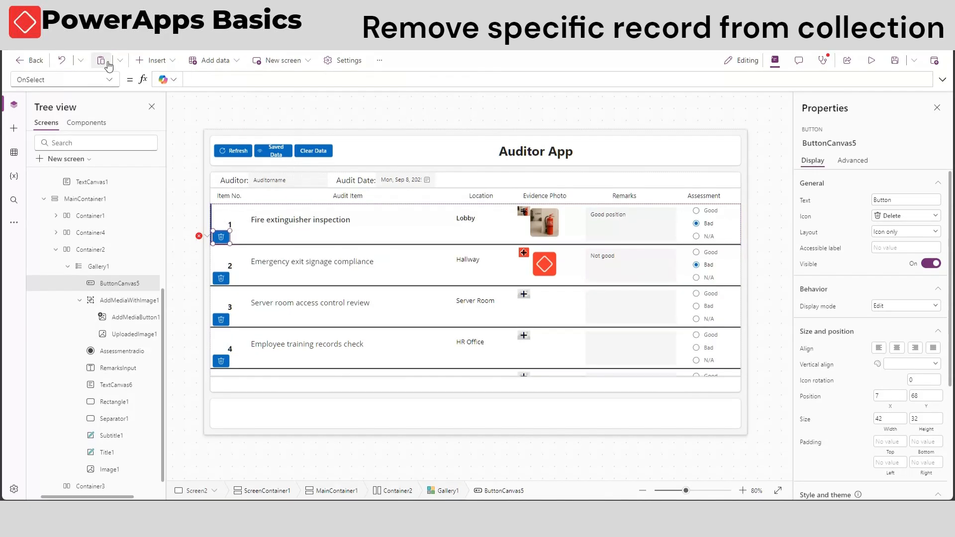
{"action": "type", "text": "Remove(audit"}
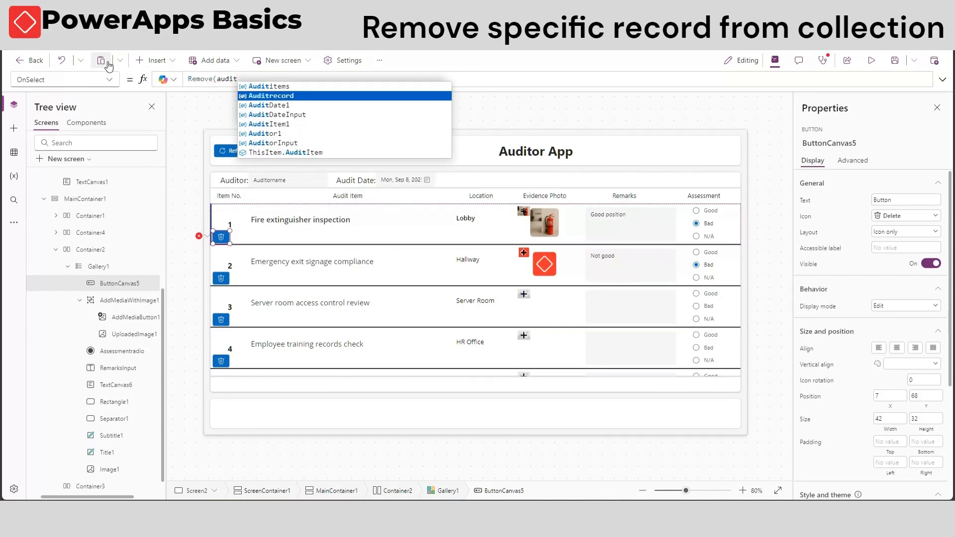
{"action": "type", "text": "LookUp(Auditrecord,ItemNo=ThisItem.ItemNo"}
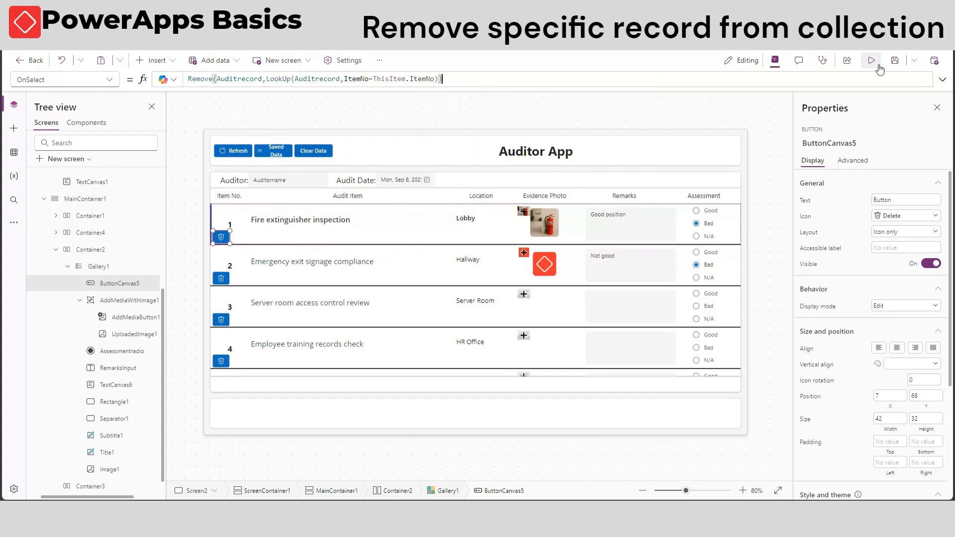
{"action": "left_click", "coordinate": [99, 266]}
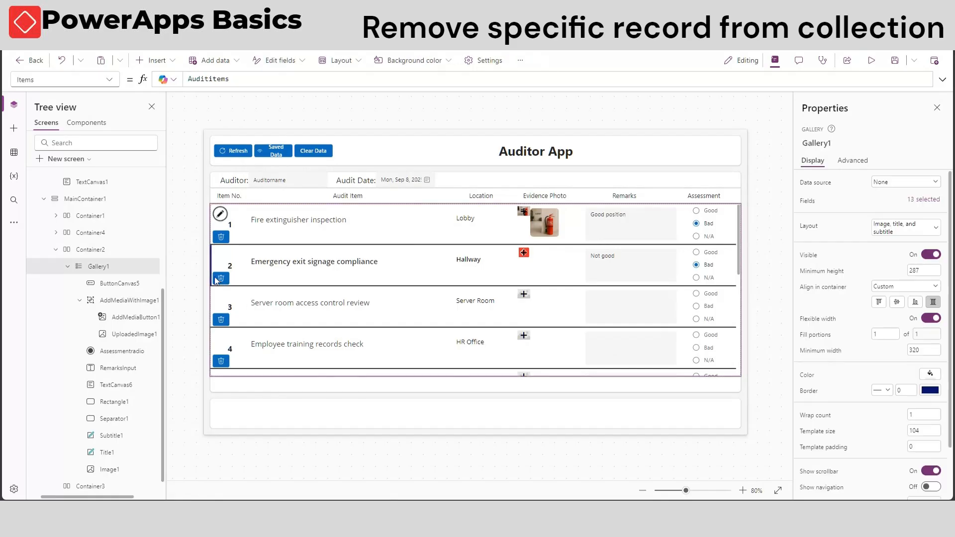
{"action": "left_click", "coordinate": [273, 152]}
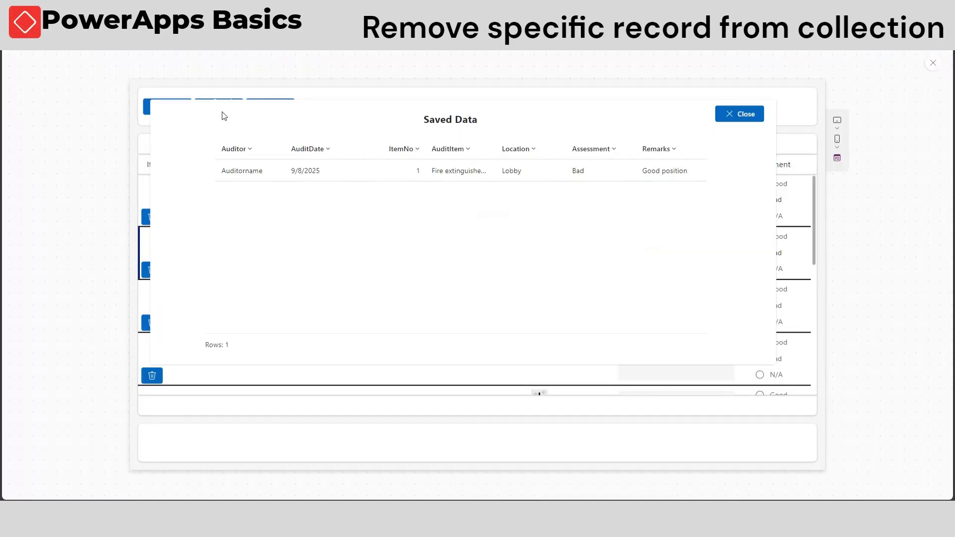
{"action": "left_click", "coordinate": [740, 113]}
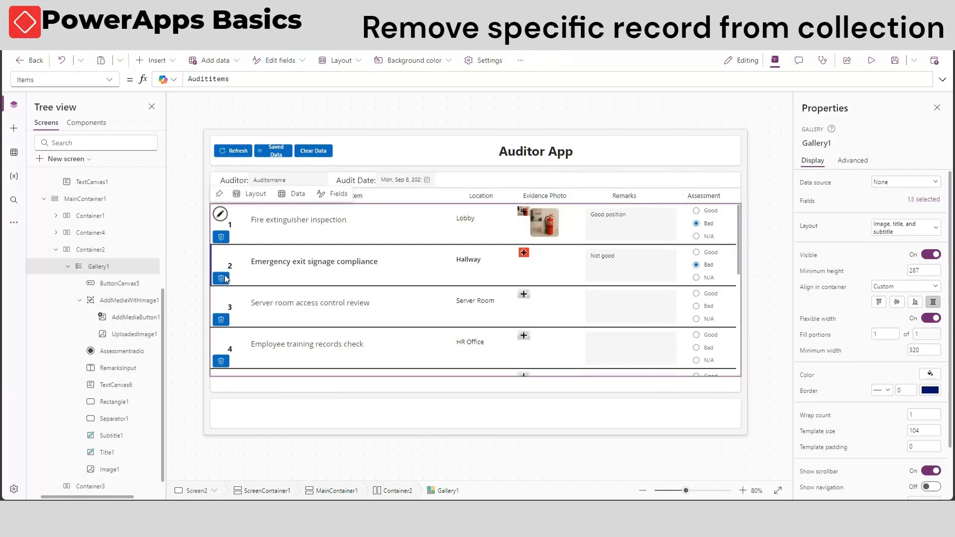
Extend the delete button's OnSelect with Reset of the photo, assessment radio and remarks controls, then test it
{"action": "left_click", "coordinate": [221, 237]}
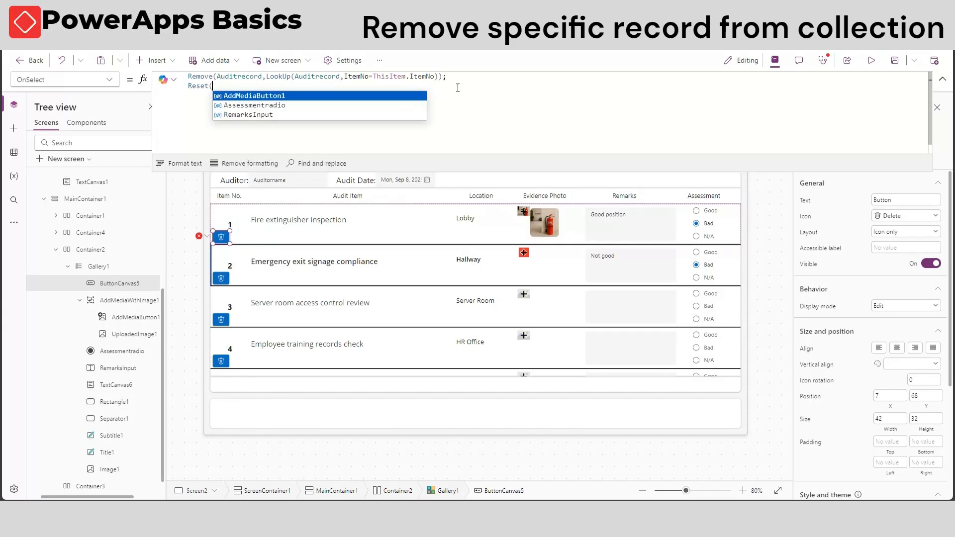
{"action": "left_click", "coordinate": [252, 96]}
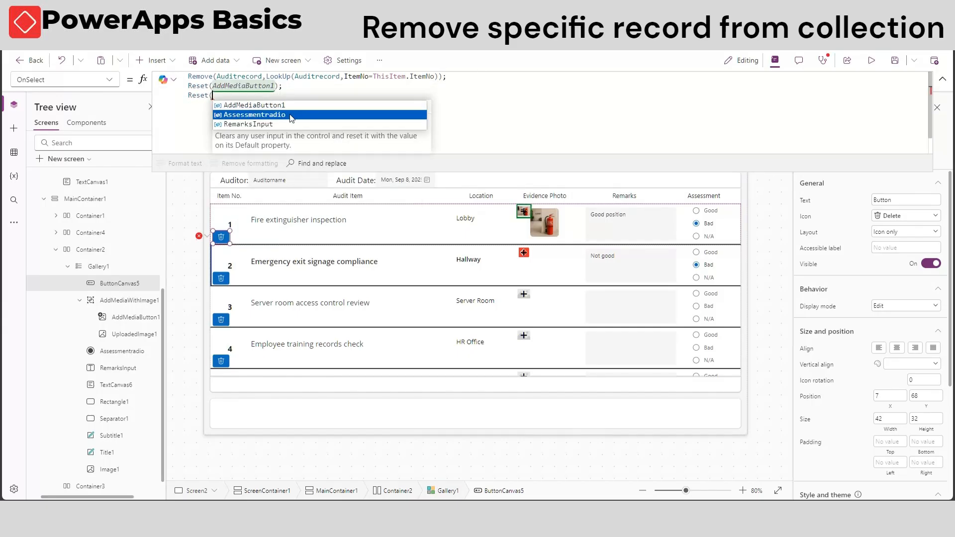
{"action": "left_click", "coordinate": [253, 114]}
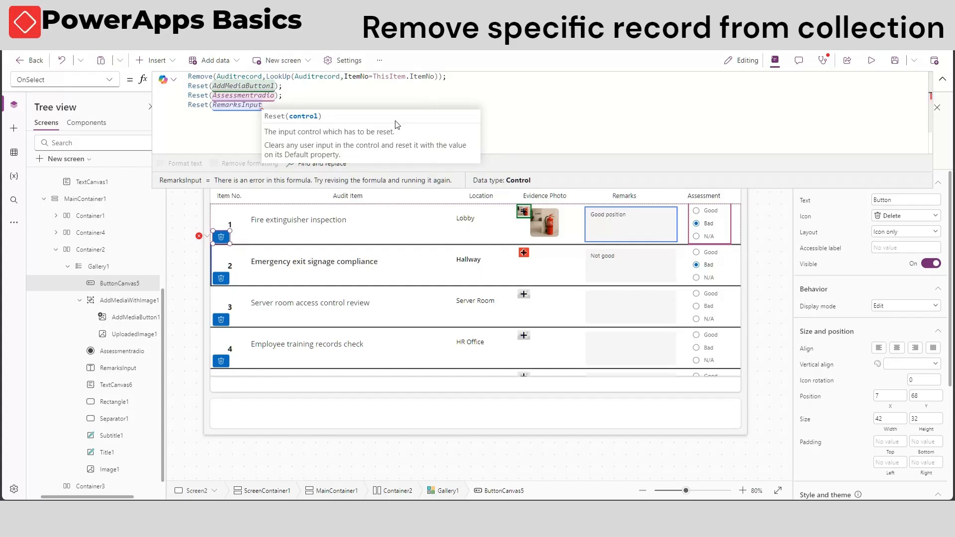
{"action": "left_click", "coordinate": [872, 59]}
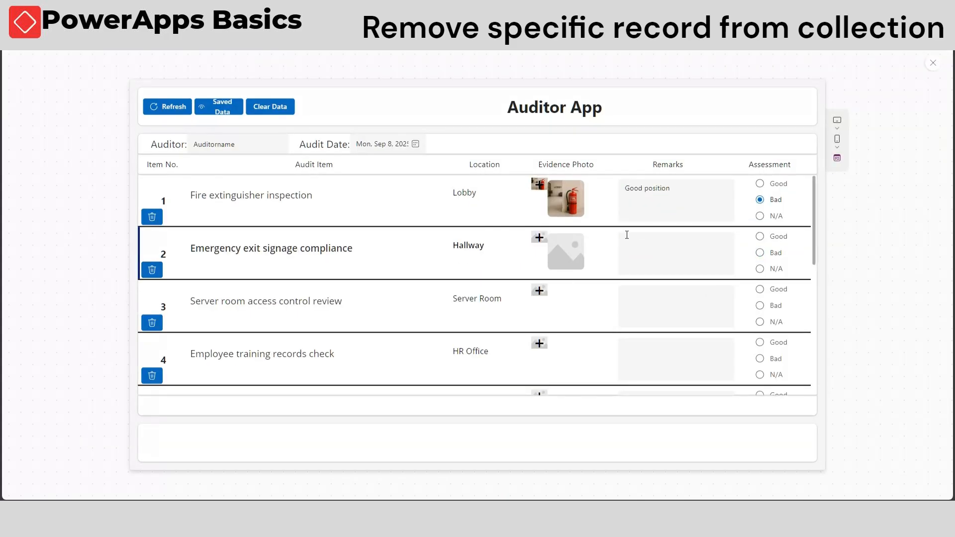
Add the Audit Items SharePoint list as a data source and a header button
{"action": "left_click", "coordinate": [933, 63]}
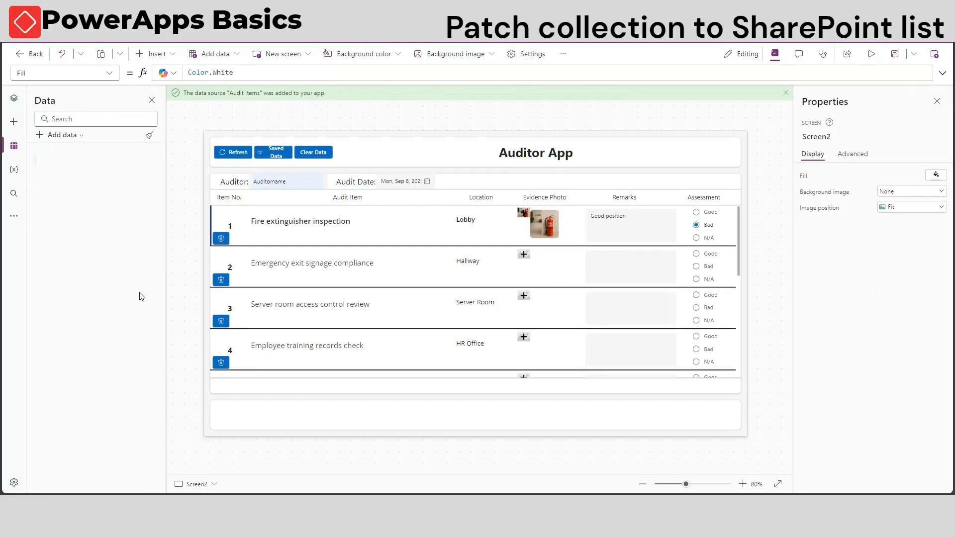
{"action": "left_click", "coordinate": [13, 145]}
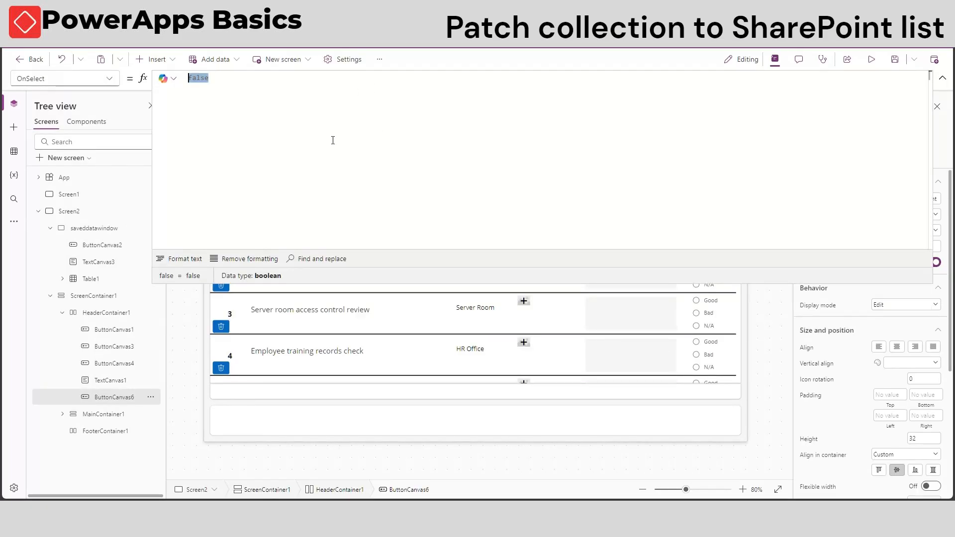
Set the button's OnSelect to Patch('Audit Items', ShowColumns(Auditrecord, AuditItem, Auditor, ItemNo, Location, Photo, Remarks))
{"action": "type", "text": "P"}
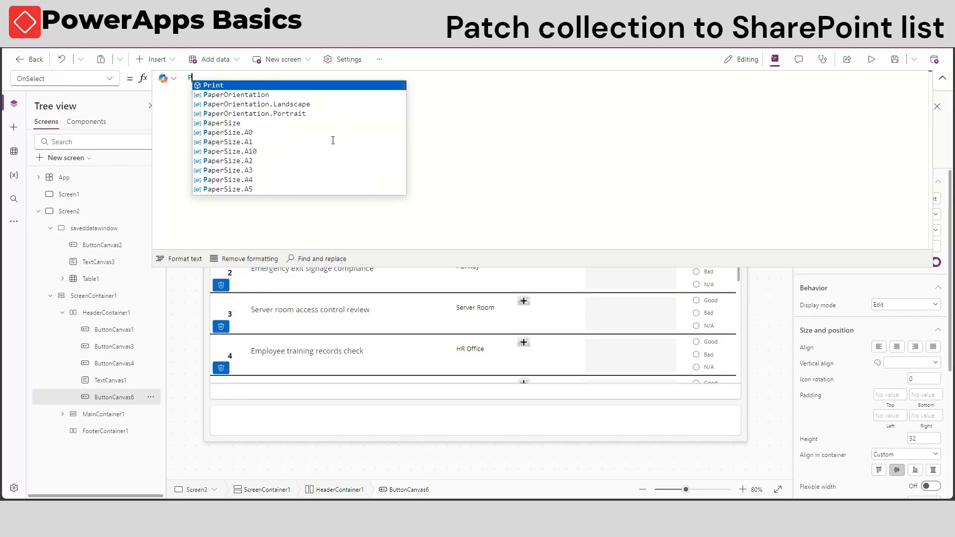
{"action": "type", "text": "Patch("}
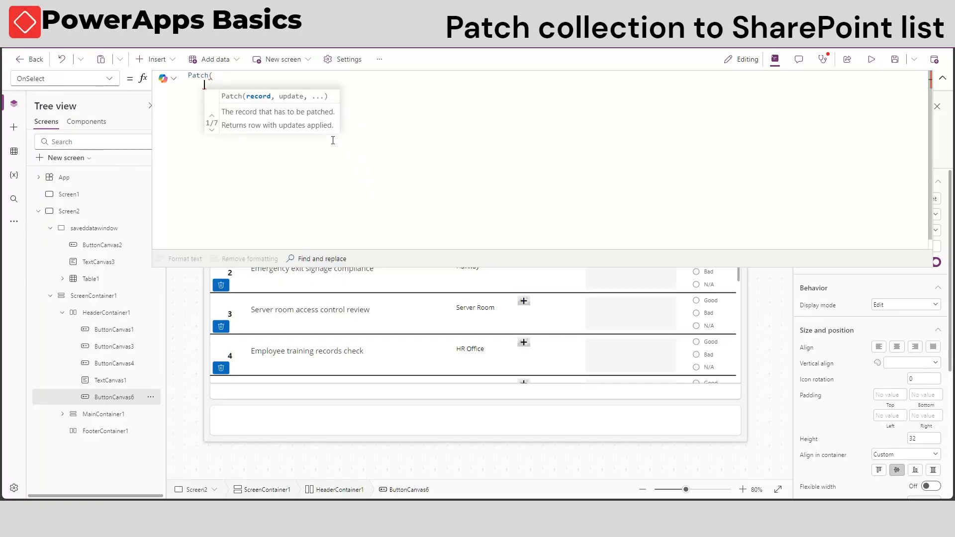
{"action": "type", "text": "A"}
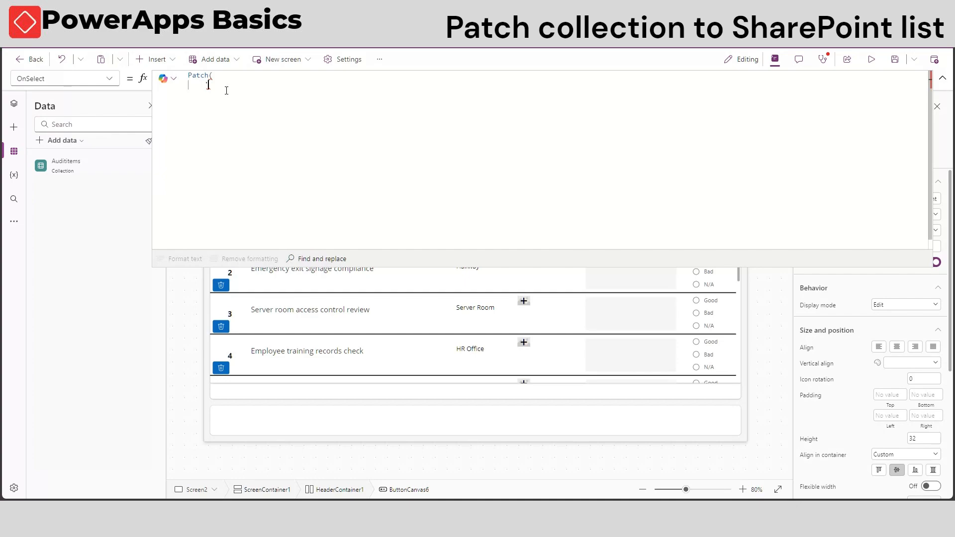
{"action": "type", "text": "Audit"}
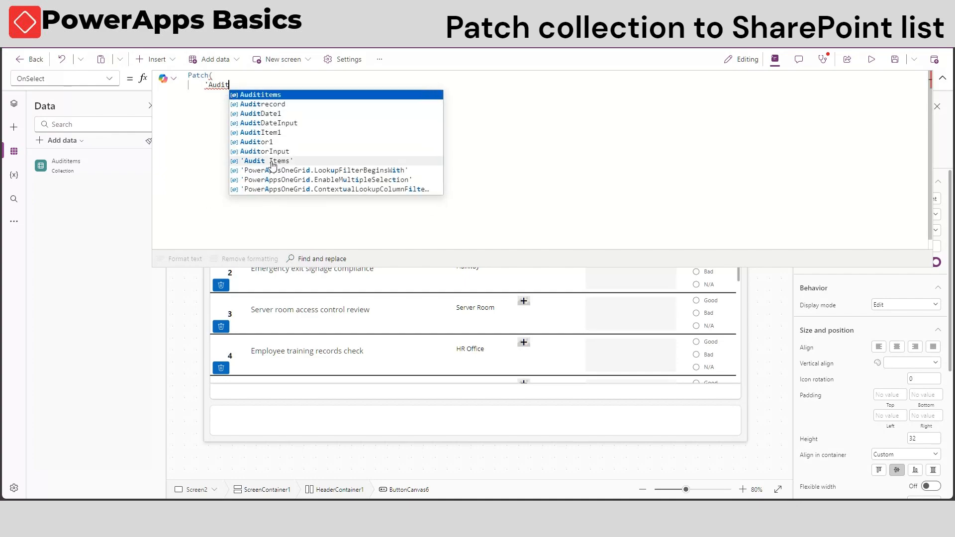
{"action": "left_click", "coordinate": [264, 161]}
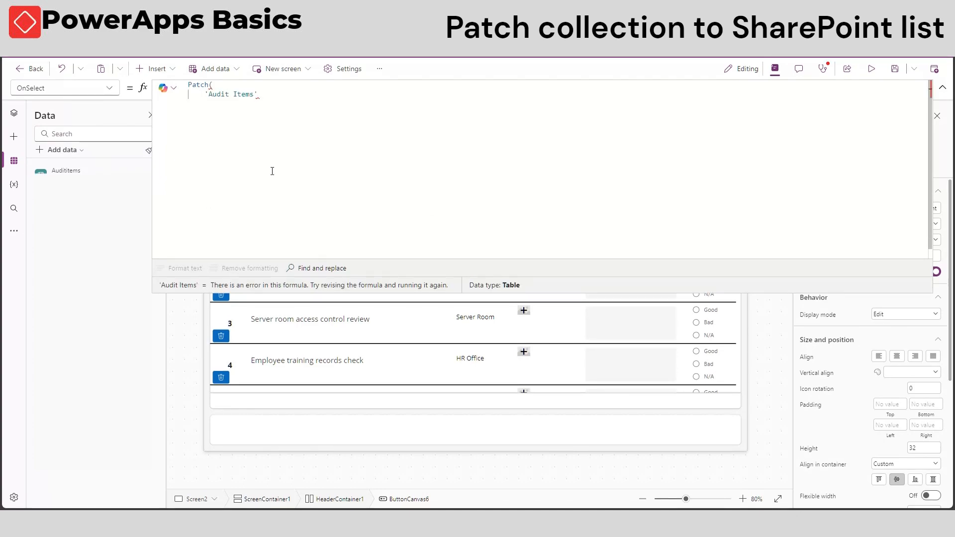
{"action": "type", "text": "ShowColumns("}
{"action": "type", "text": "Auditrecord,Assessment,AuditDate,"}
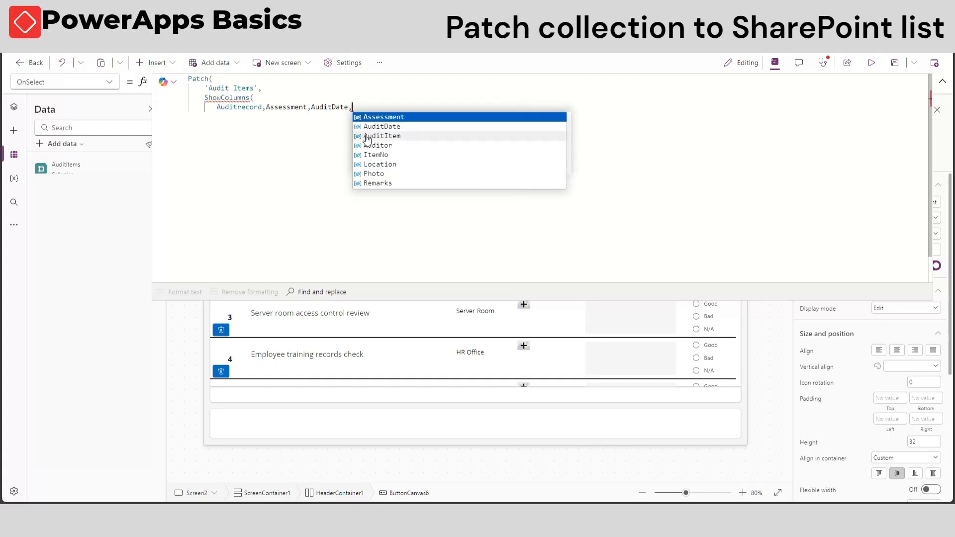
{"action": "type", "text": "AuditItem,Auditor,ItemNo,Location,Photo,Remarks))"}
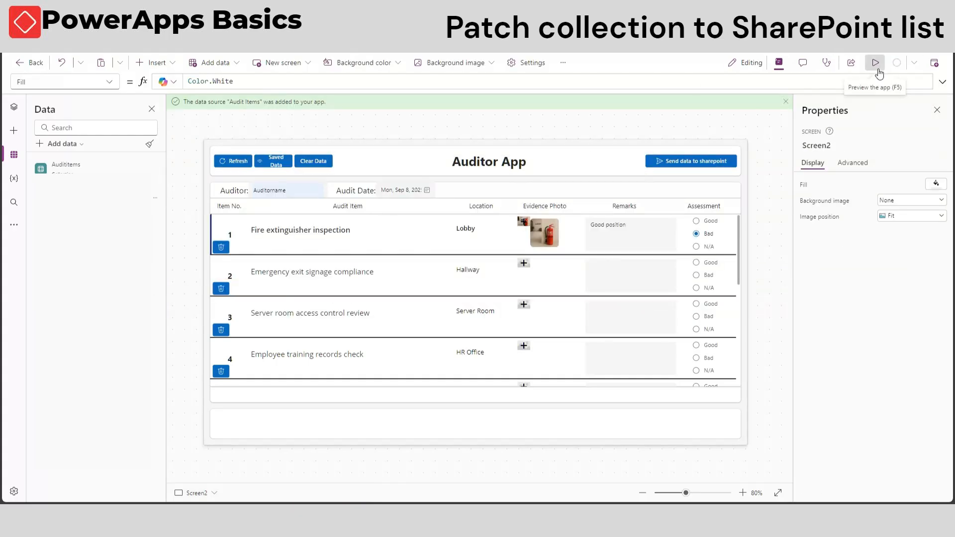
Run the app, rate the server room check as Good and send the records to SharePoint
{"action": "left_click", "coordinate": [874, 62]}
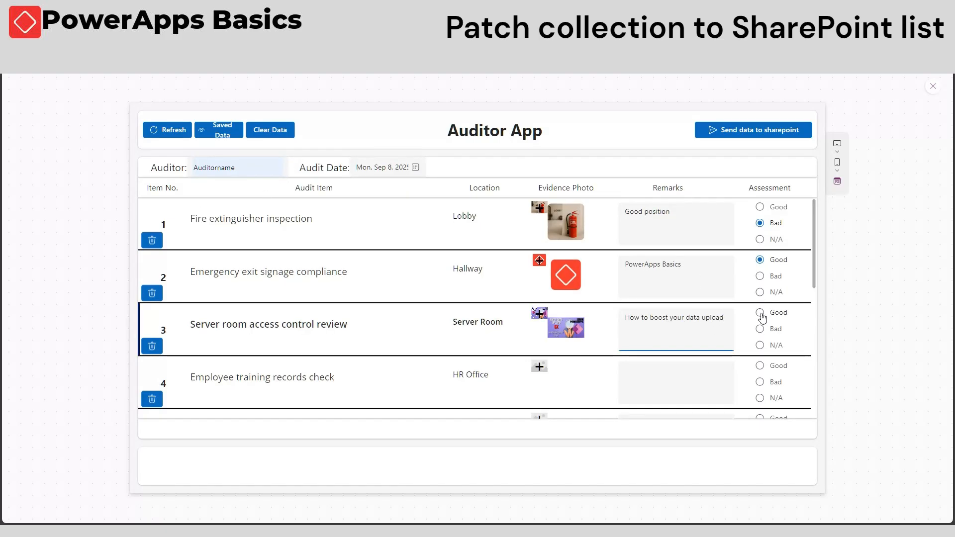
{"action": "left_click", "coordinate": [760, 313]}
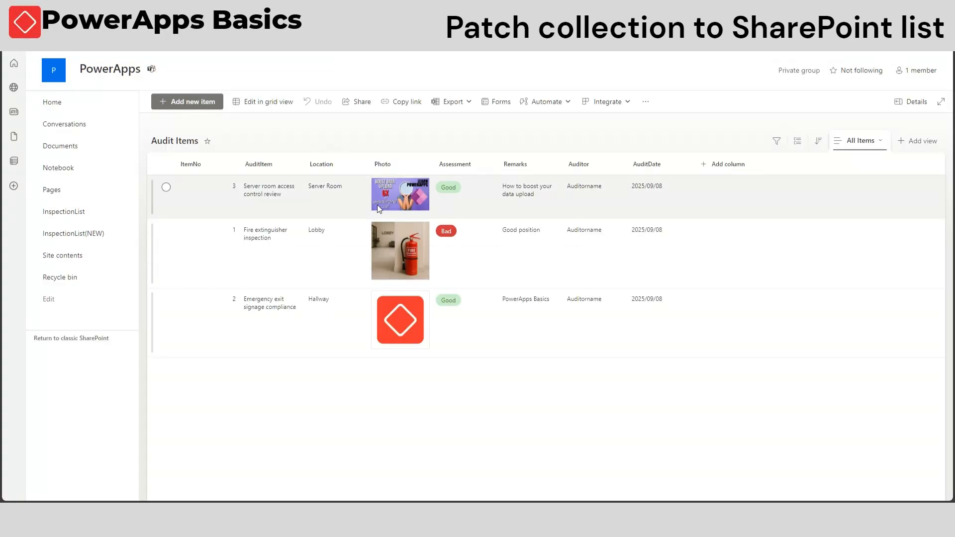
Enlarge the emergency exit row's photo in the SharePoint Audit Items list
{"action": "left_click", "coordinate": [400, 319]}
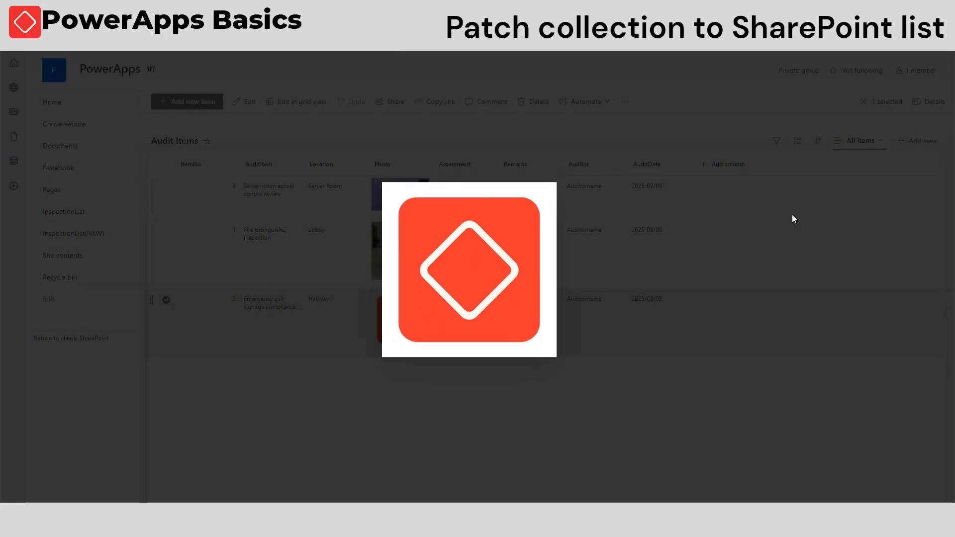